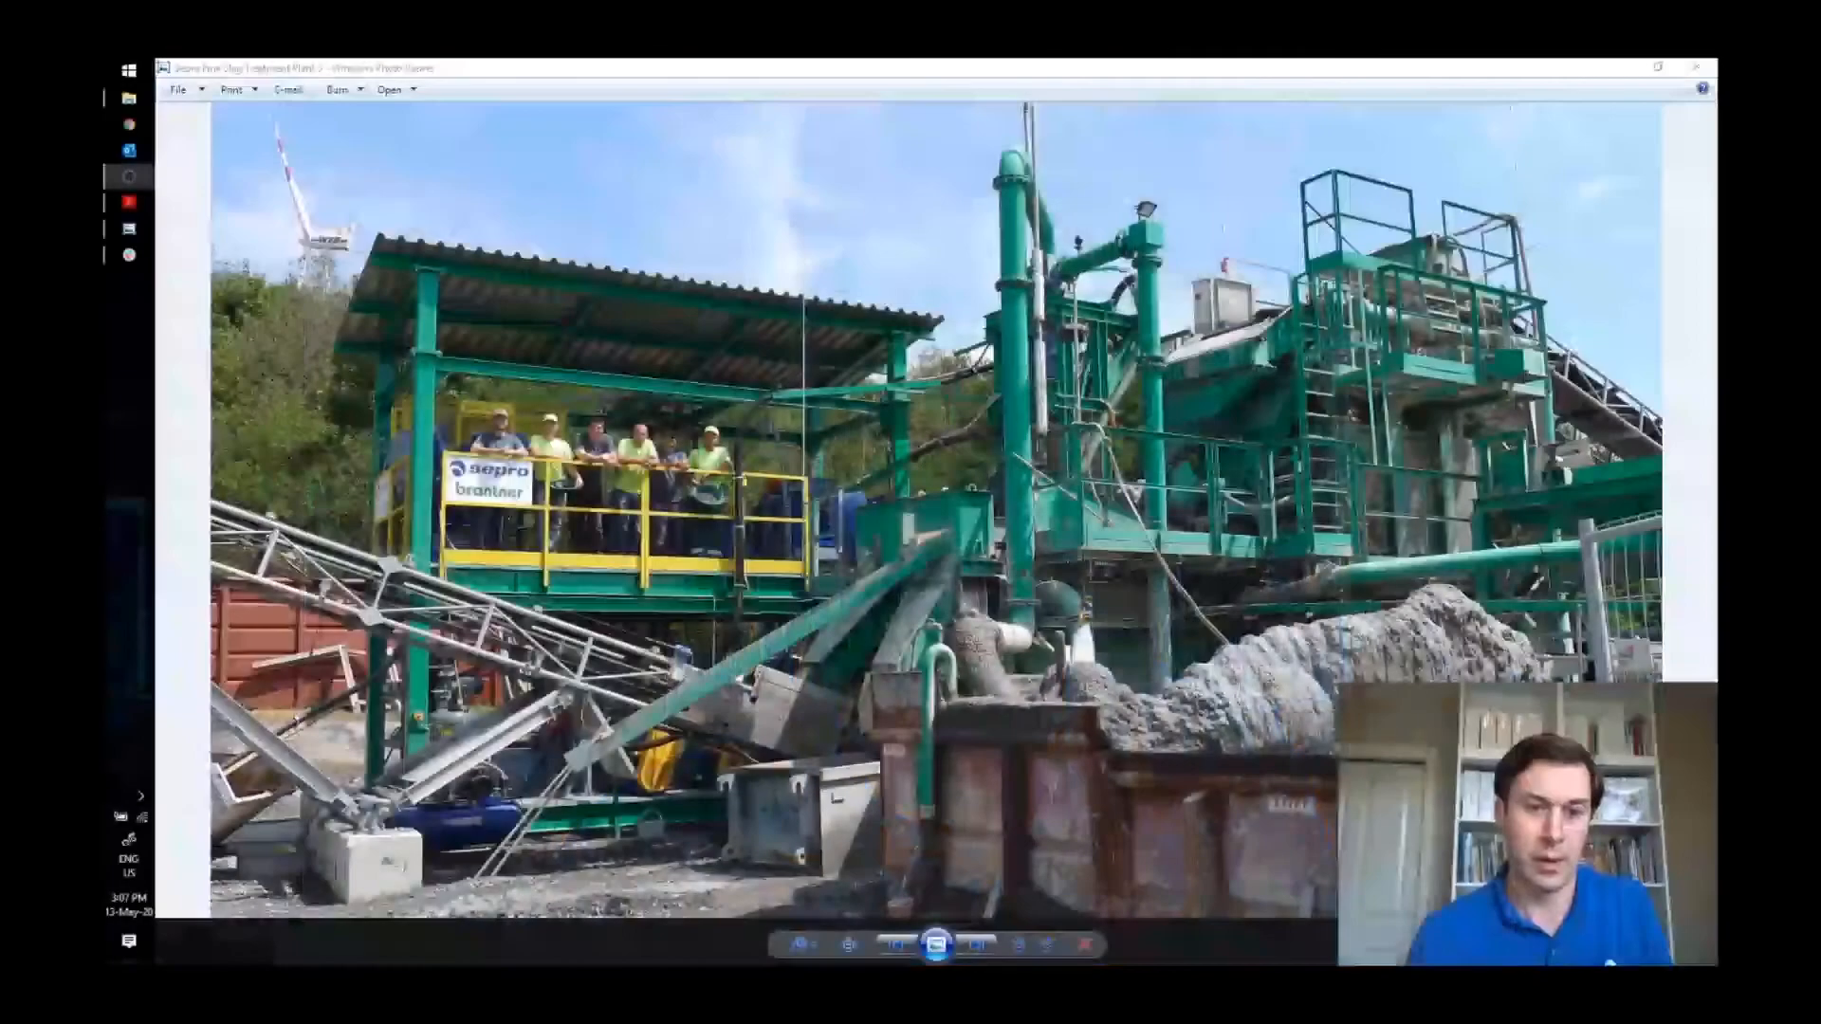
# - Bring the Wet IBA Plant process flow diagram forward for red pen markup
pyautogui.click(977, 944)
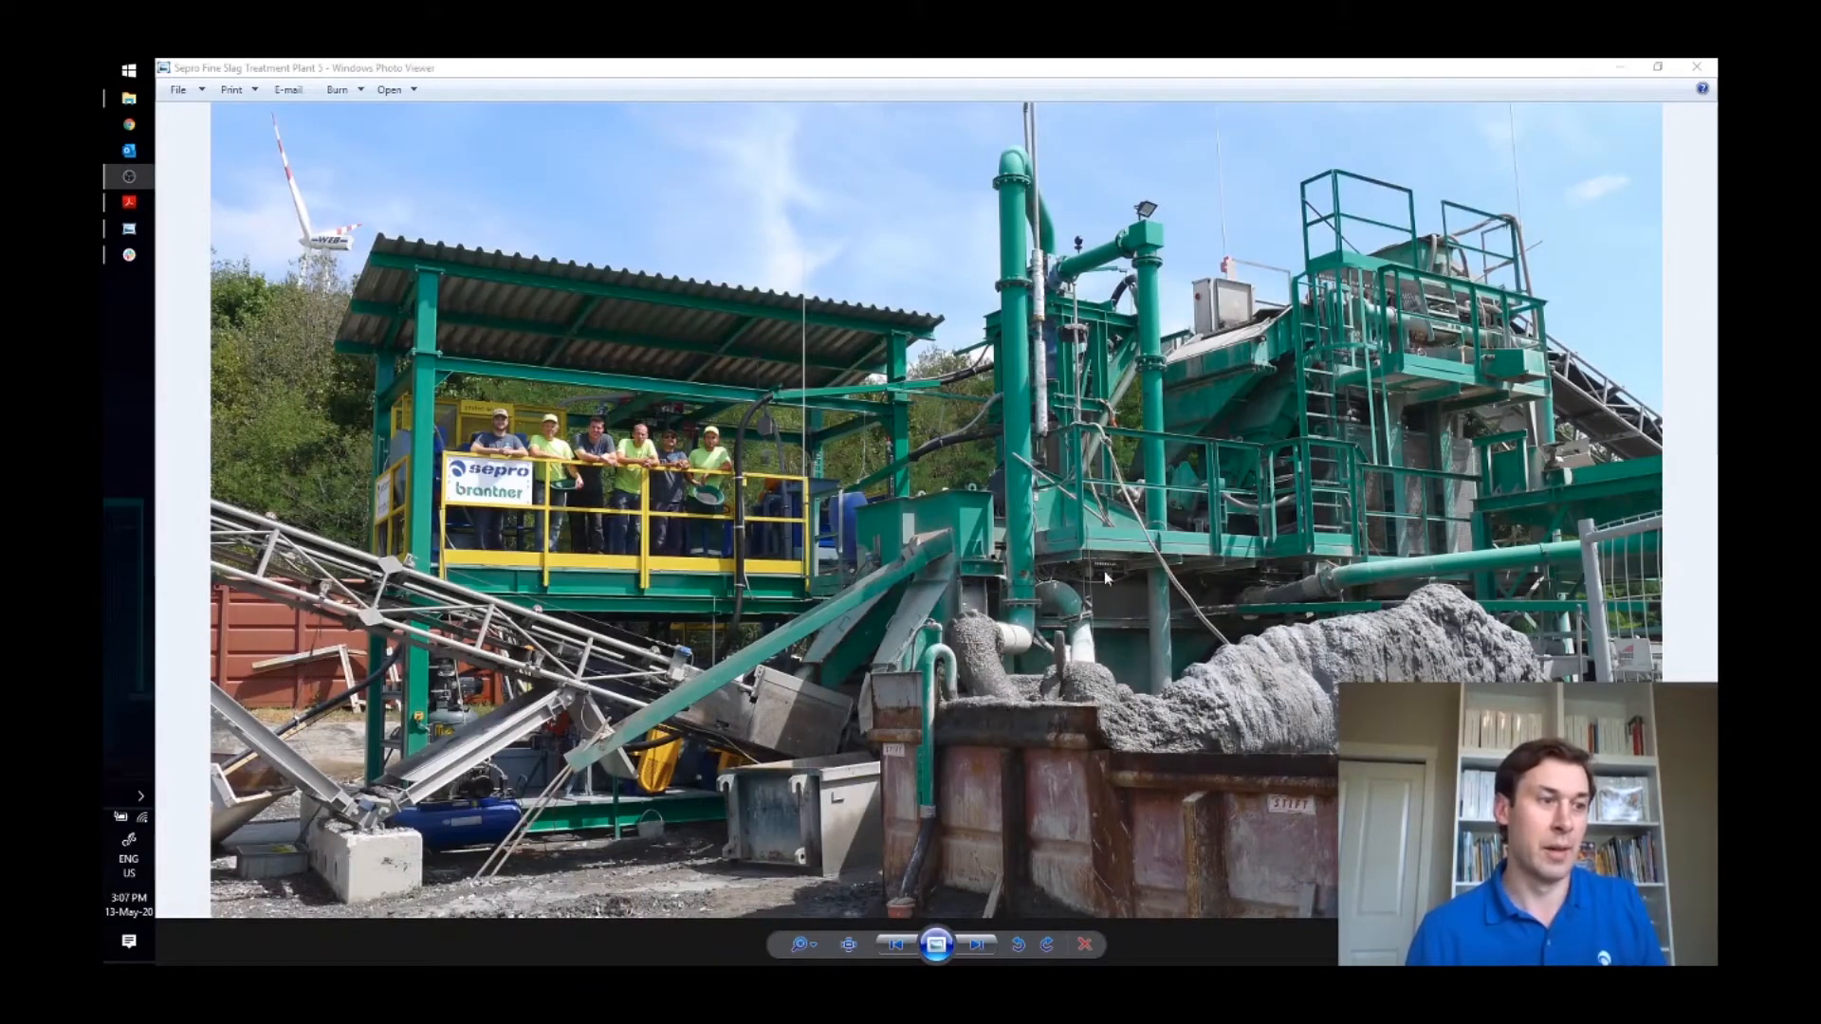
pyautogui.moveTo(1172, 588)
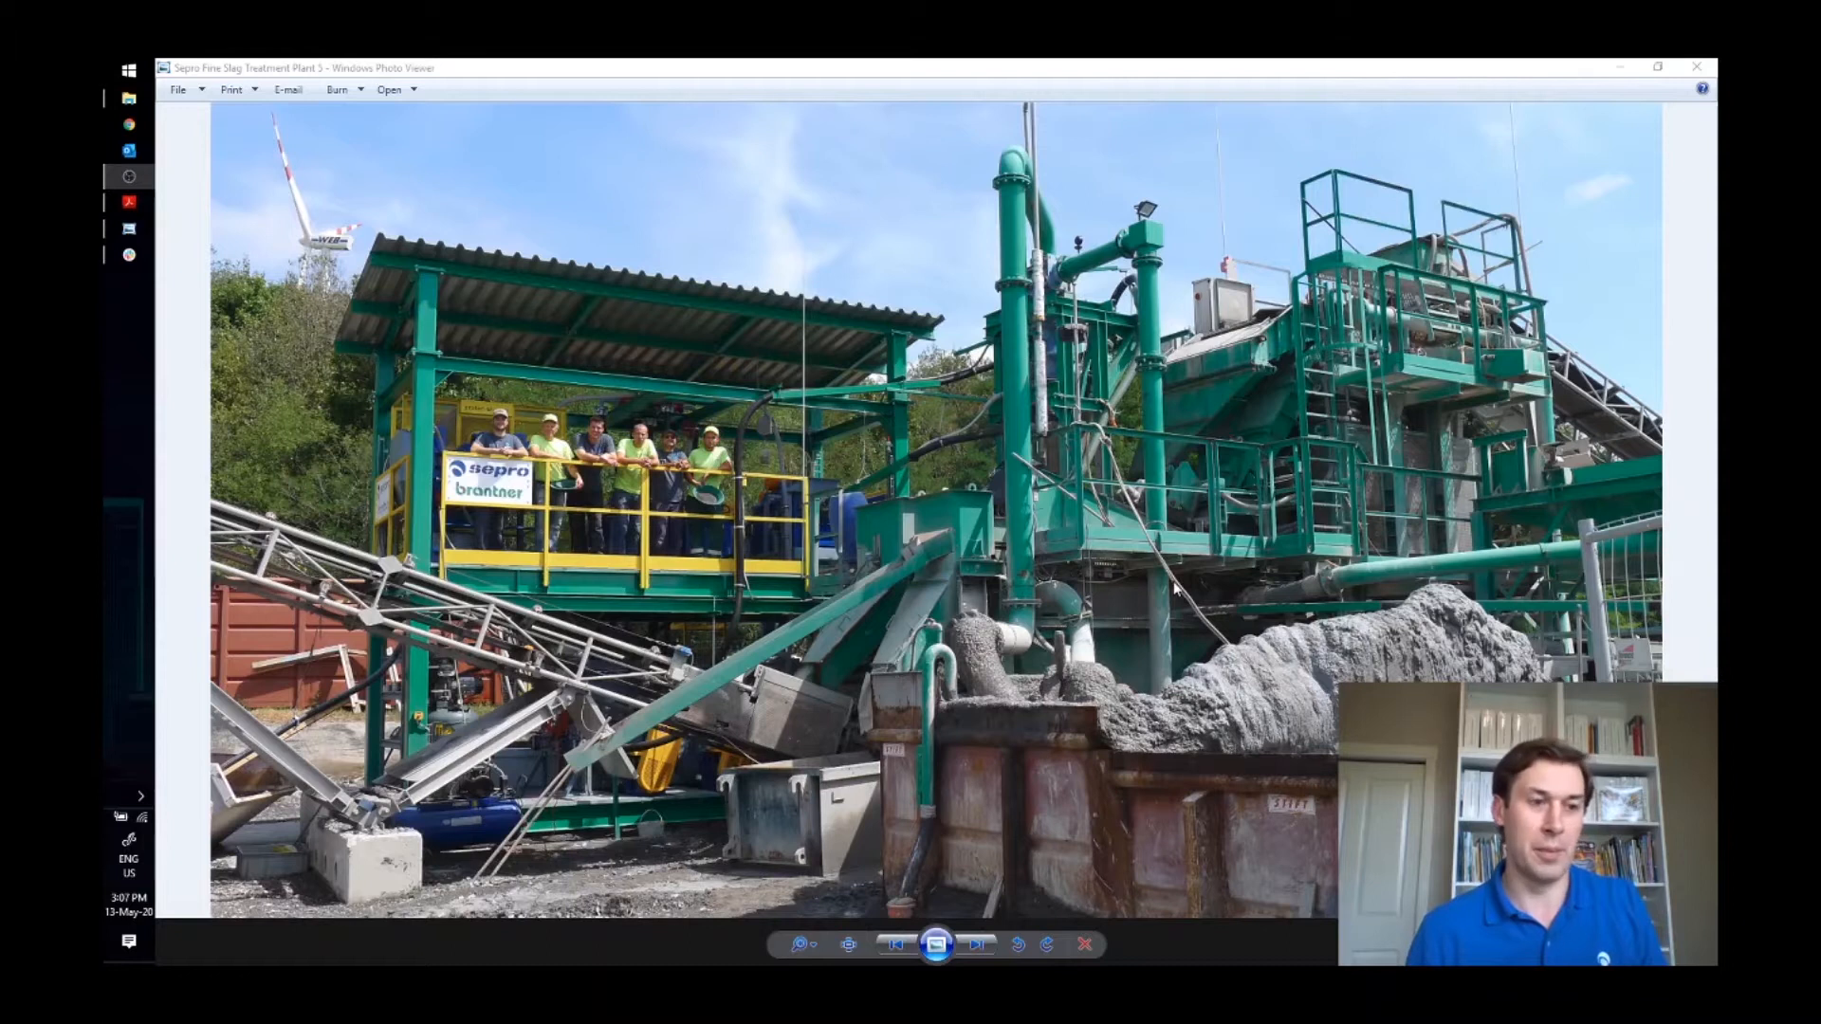
pyautogui.moveTo(1405, 586)
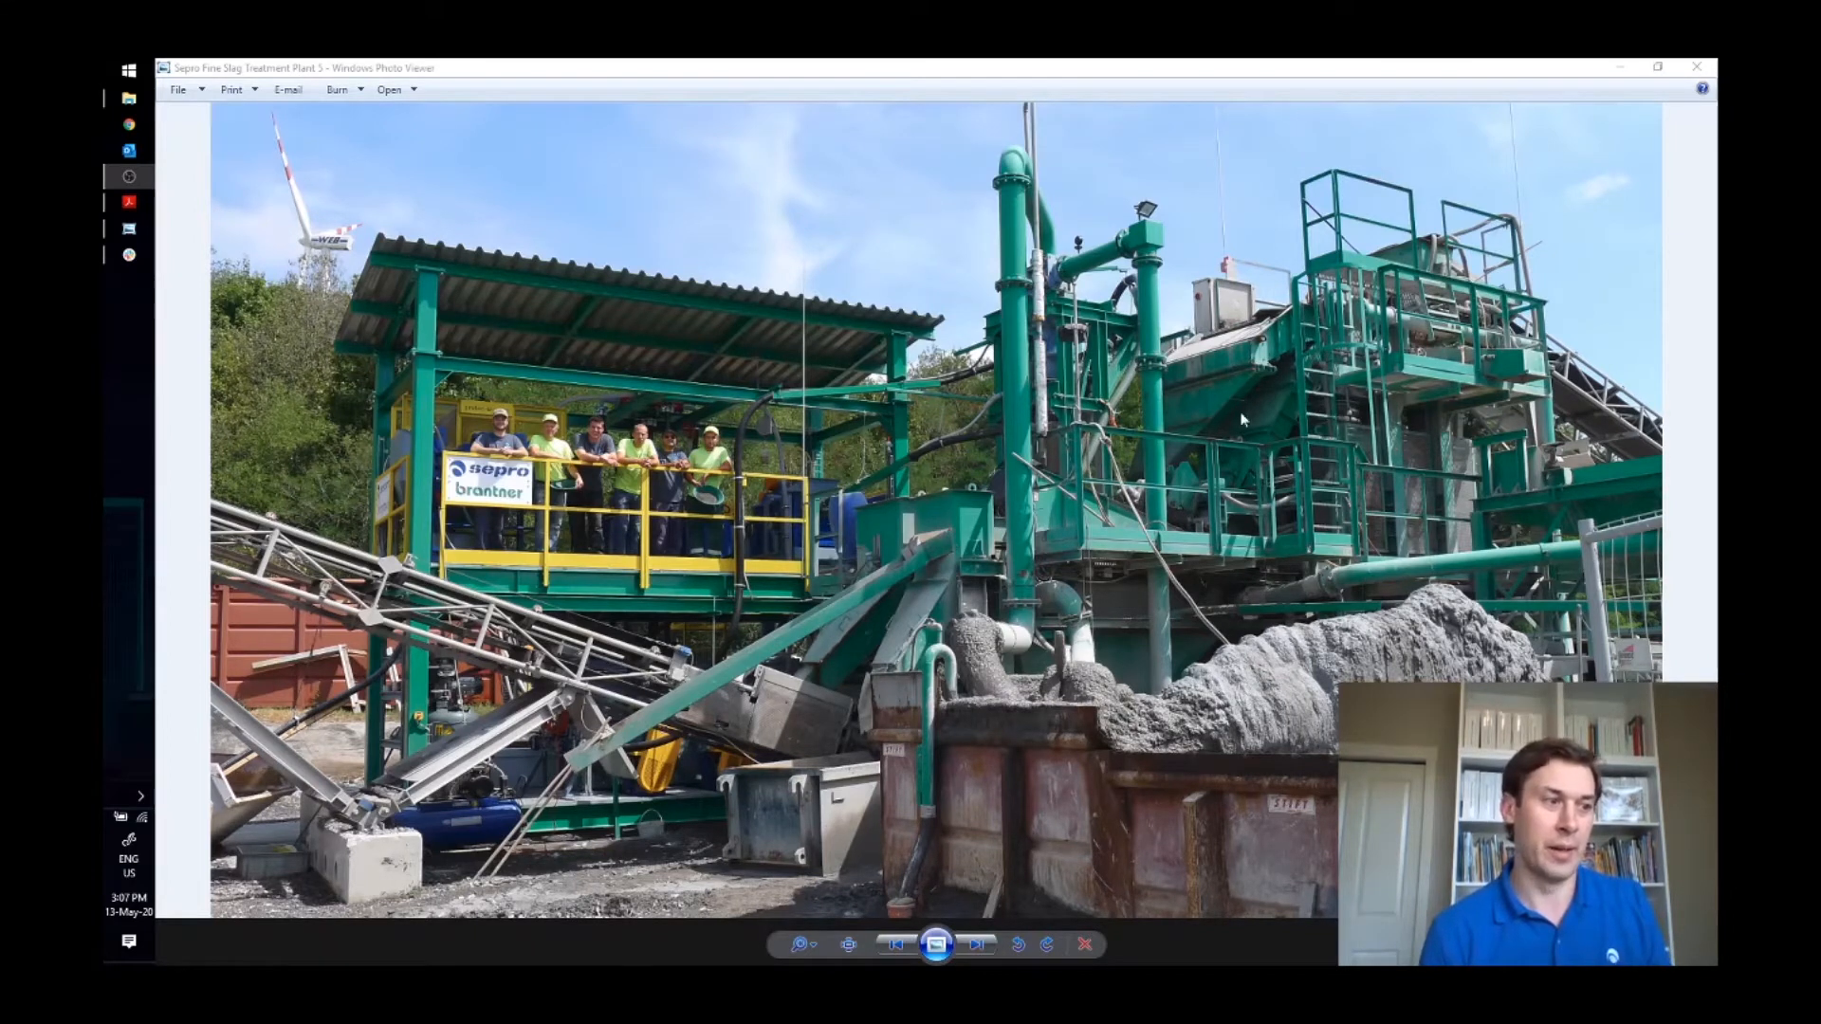
pyautogui.moveTo(1263, 457)
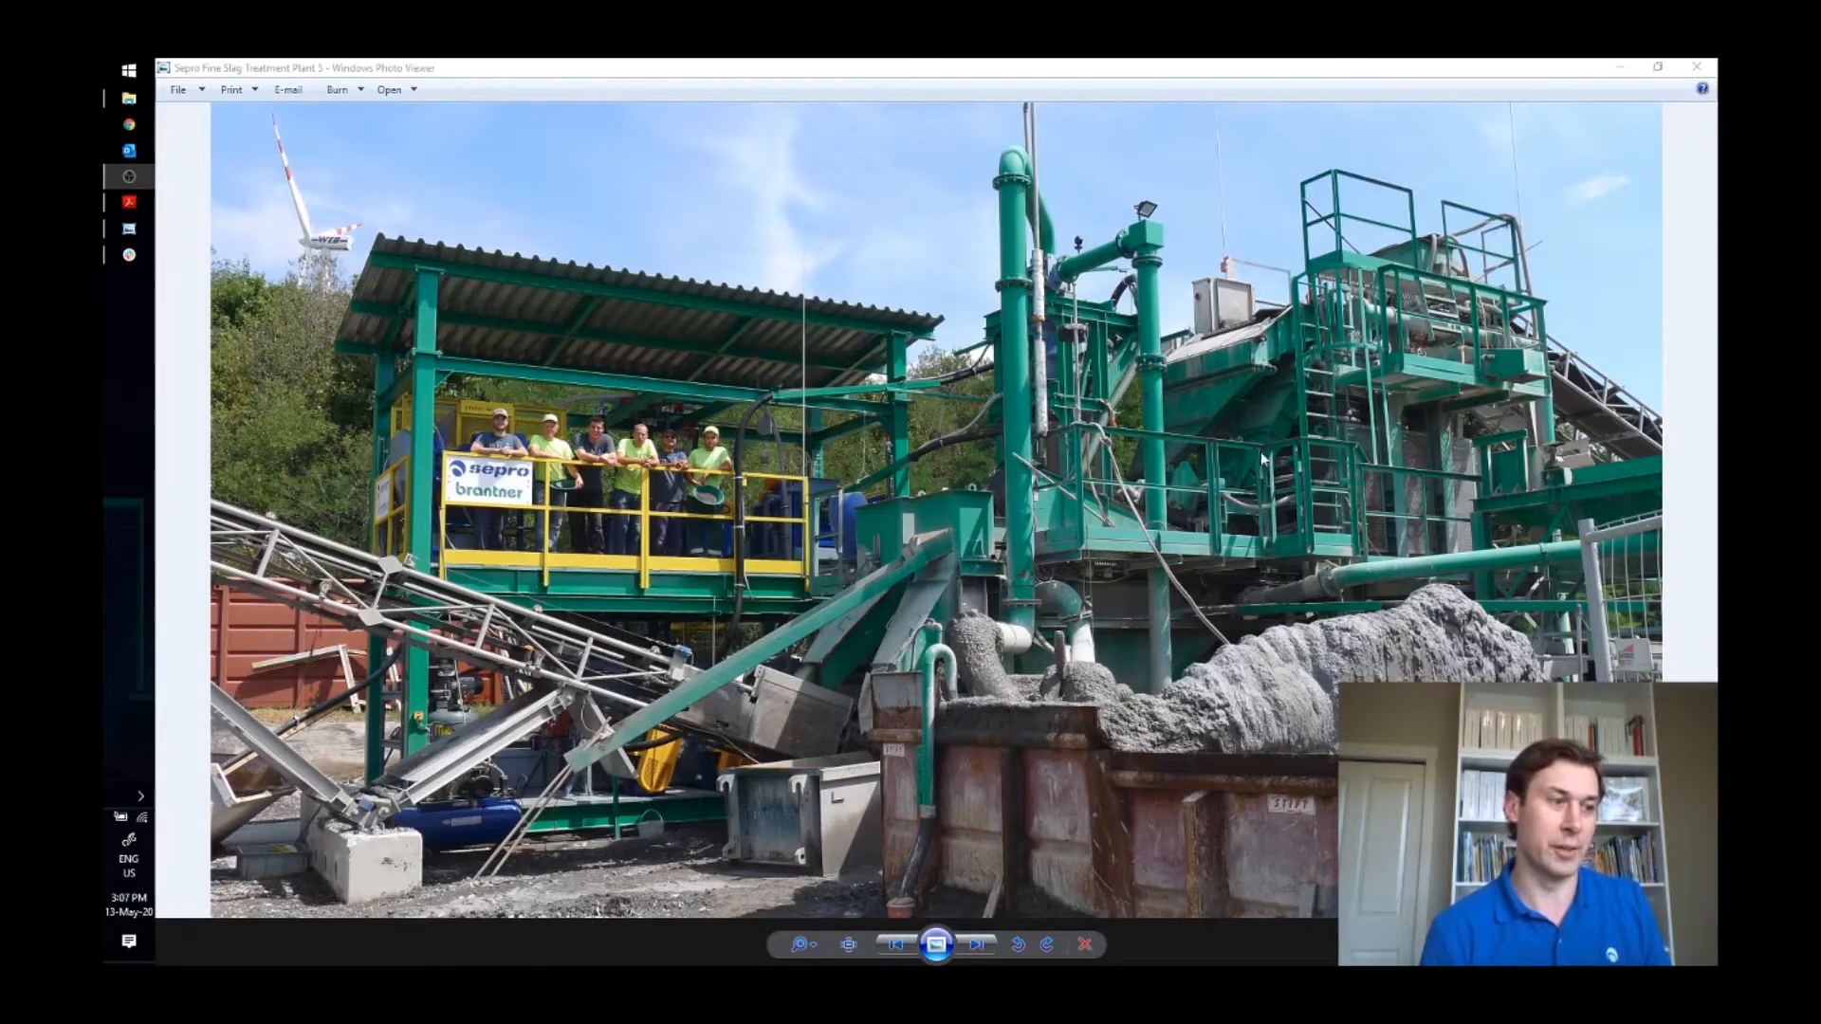
pyautogui.moveTo(908, 558)
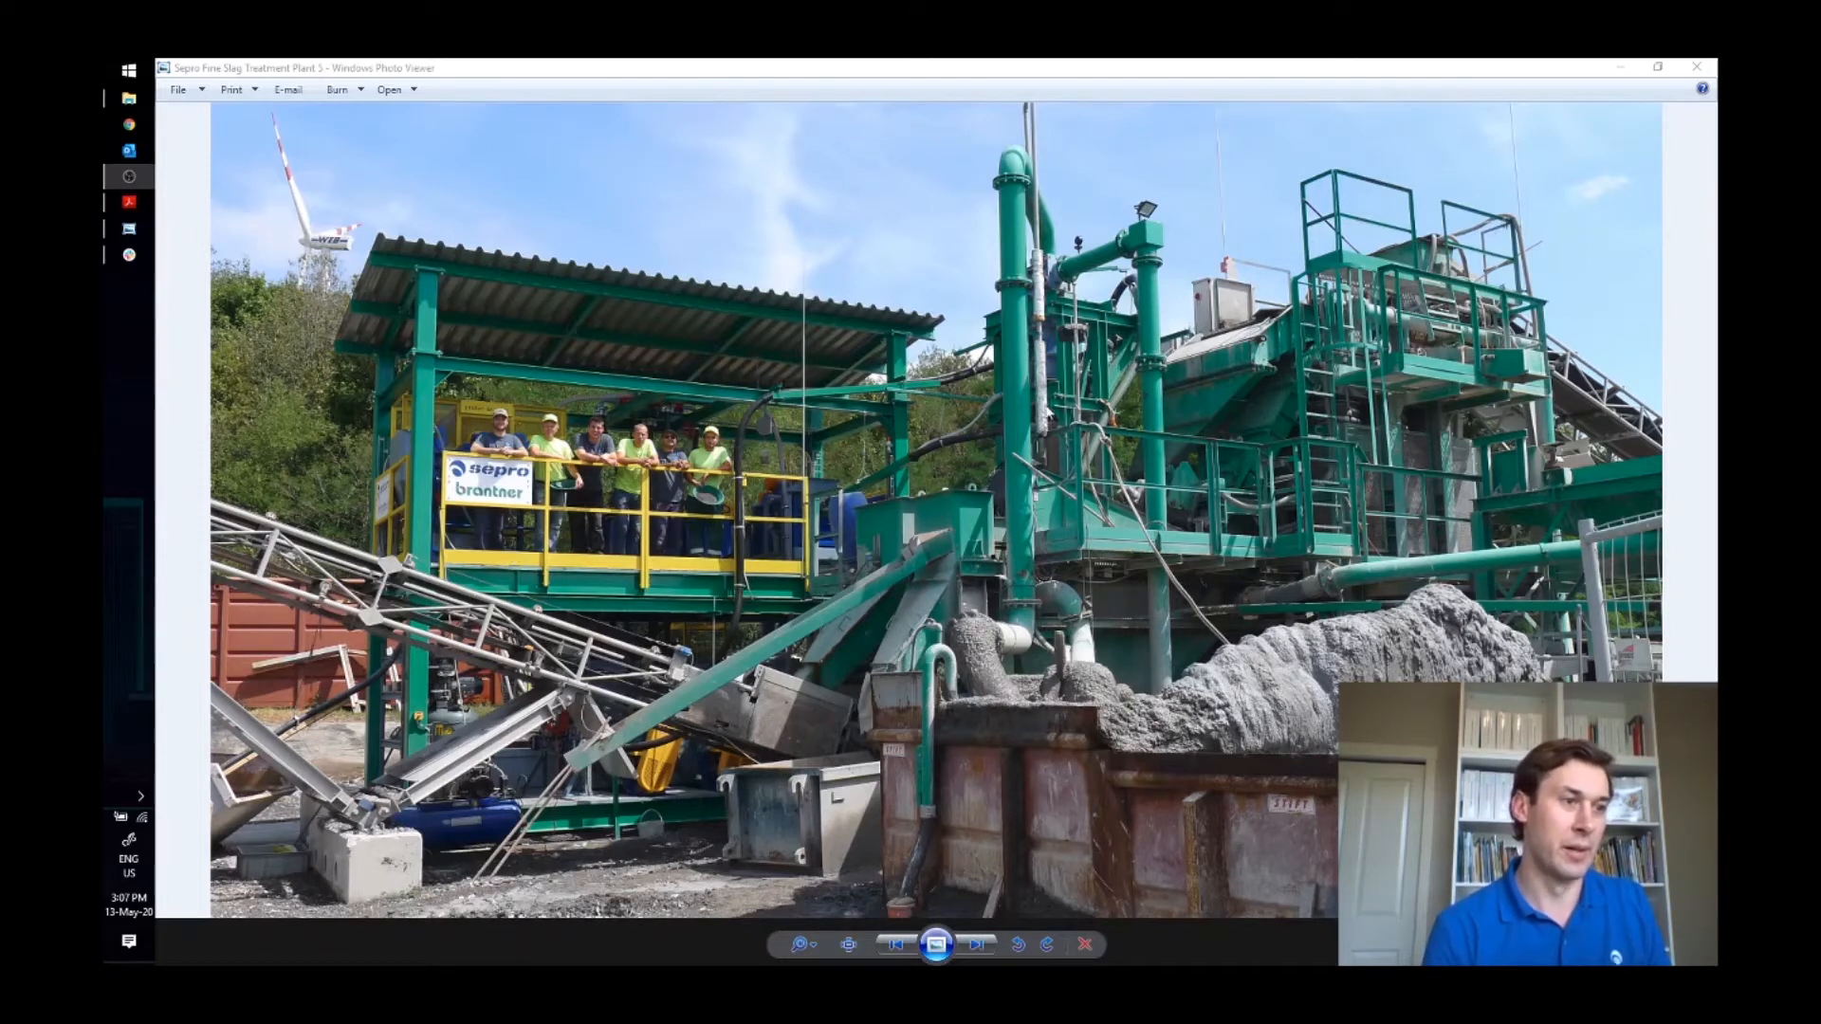
pyautogui.moveTo(1049, 415)
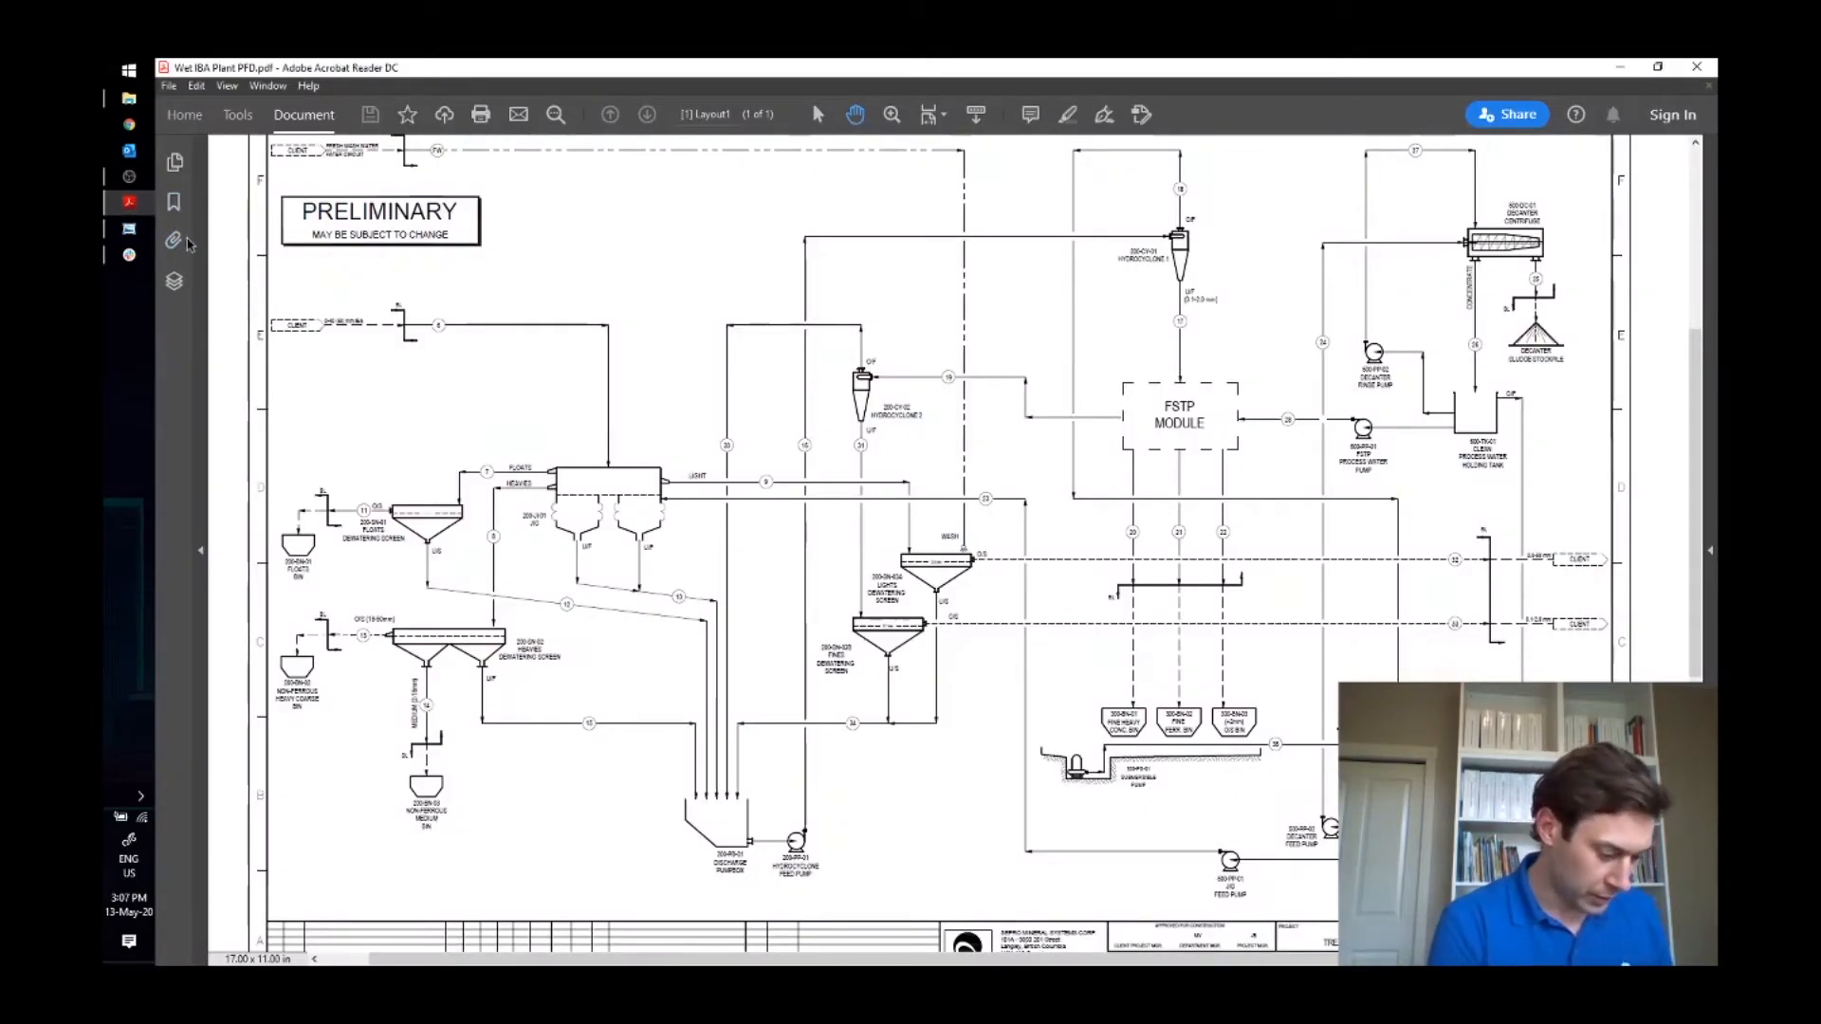
pyautogui.moveTo(175, 241)
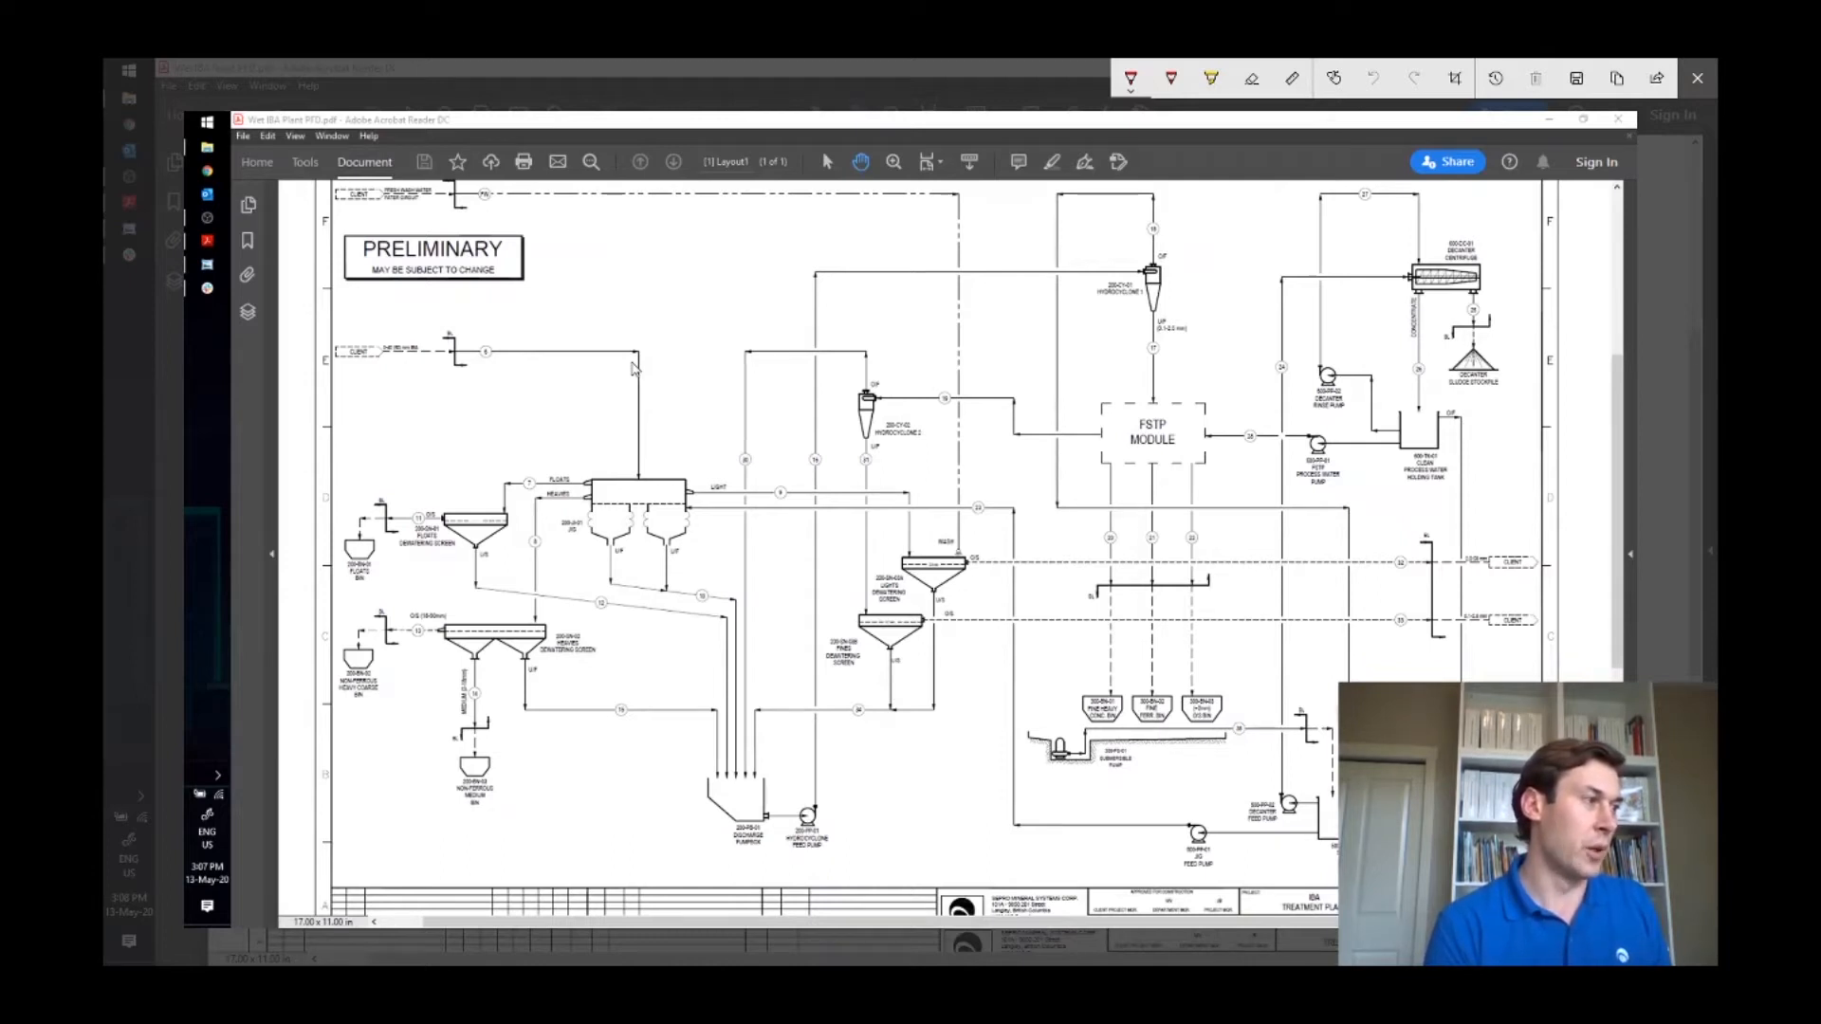
# - Circle and strike the upper-left incoming stream, with an arrow to the PRELIMINARY note
pyautogui.moveTo(444, 322); pyautogui.dragTo(470, 309)
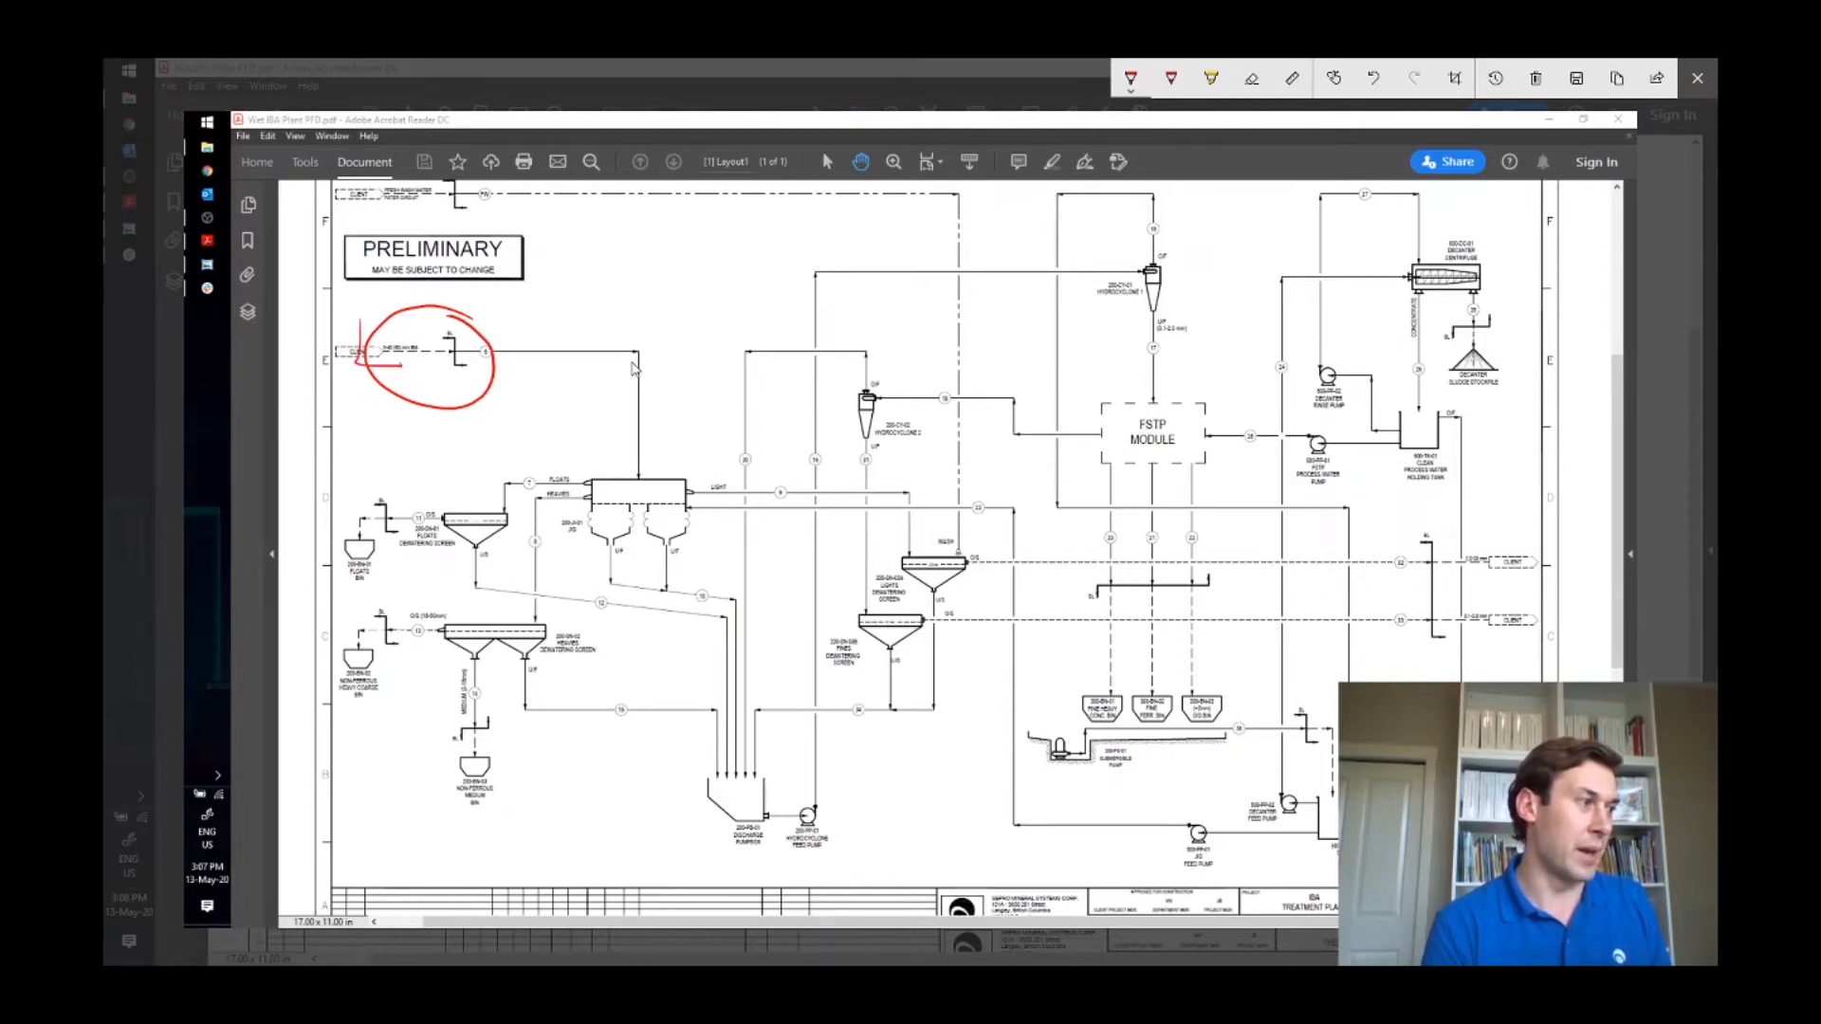
pyautogui.moveTo(362, 323); pyautogui.dragTo(406, 366)
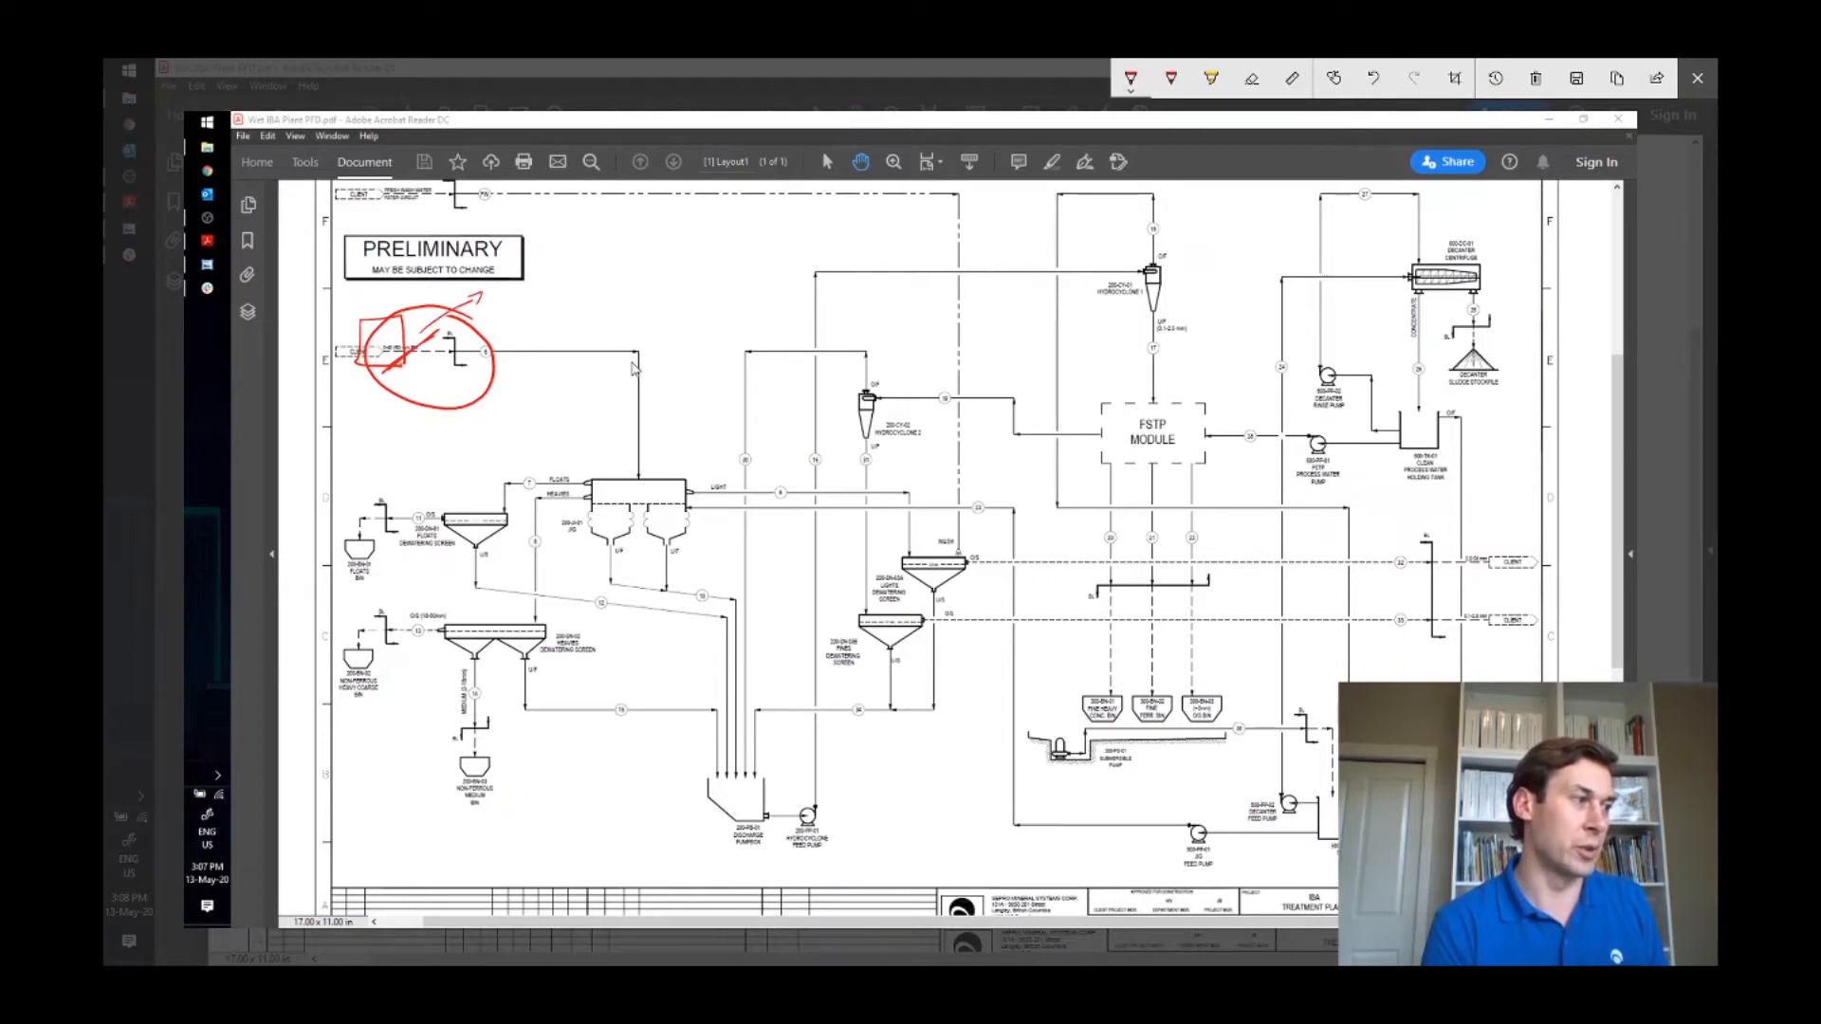
pyautogui.moveTo(481, 313); pyautogui.dragTo(516, 313)
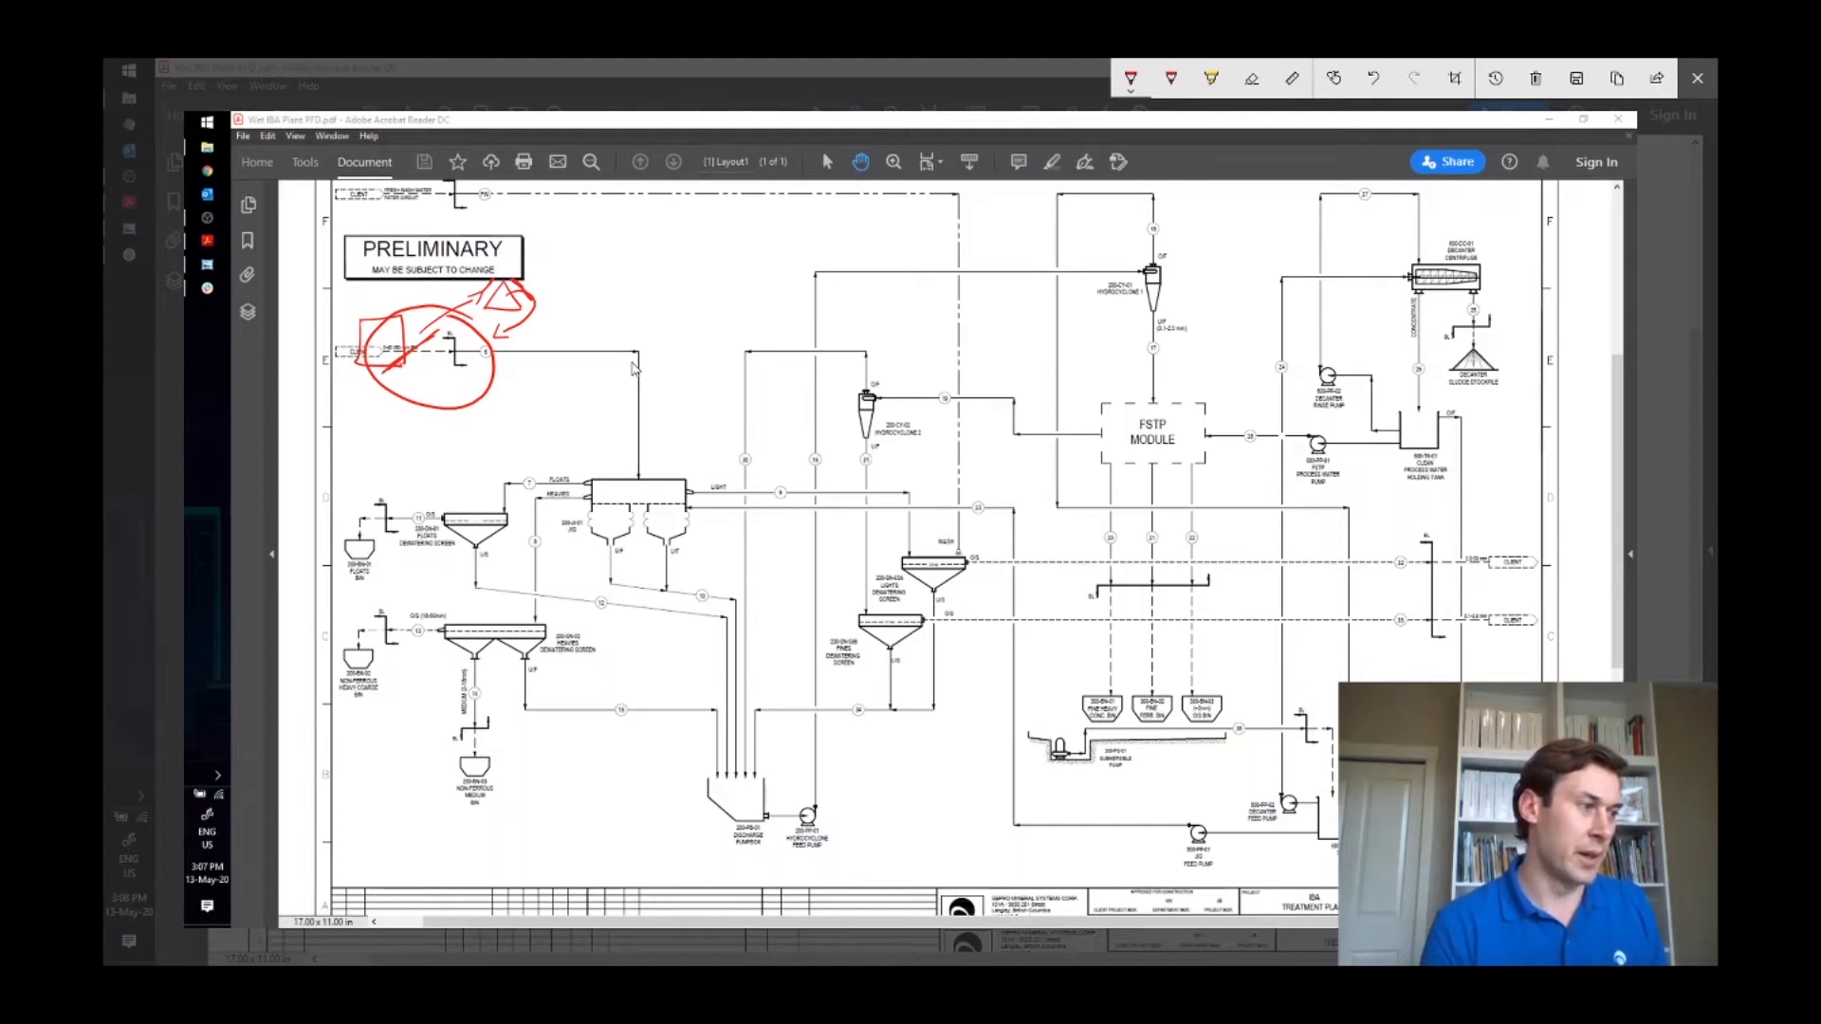
# - Add red arrows pointing at the floats line beside the jig
pyautogui.moveTo(598, 441); pyautogui.dragTo(650, 438)
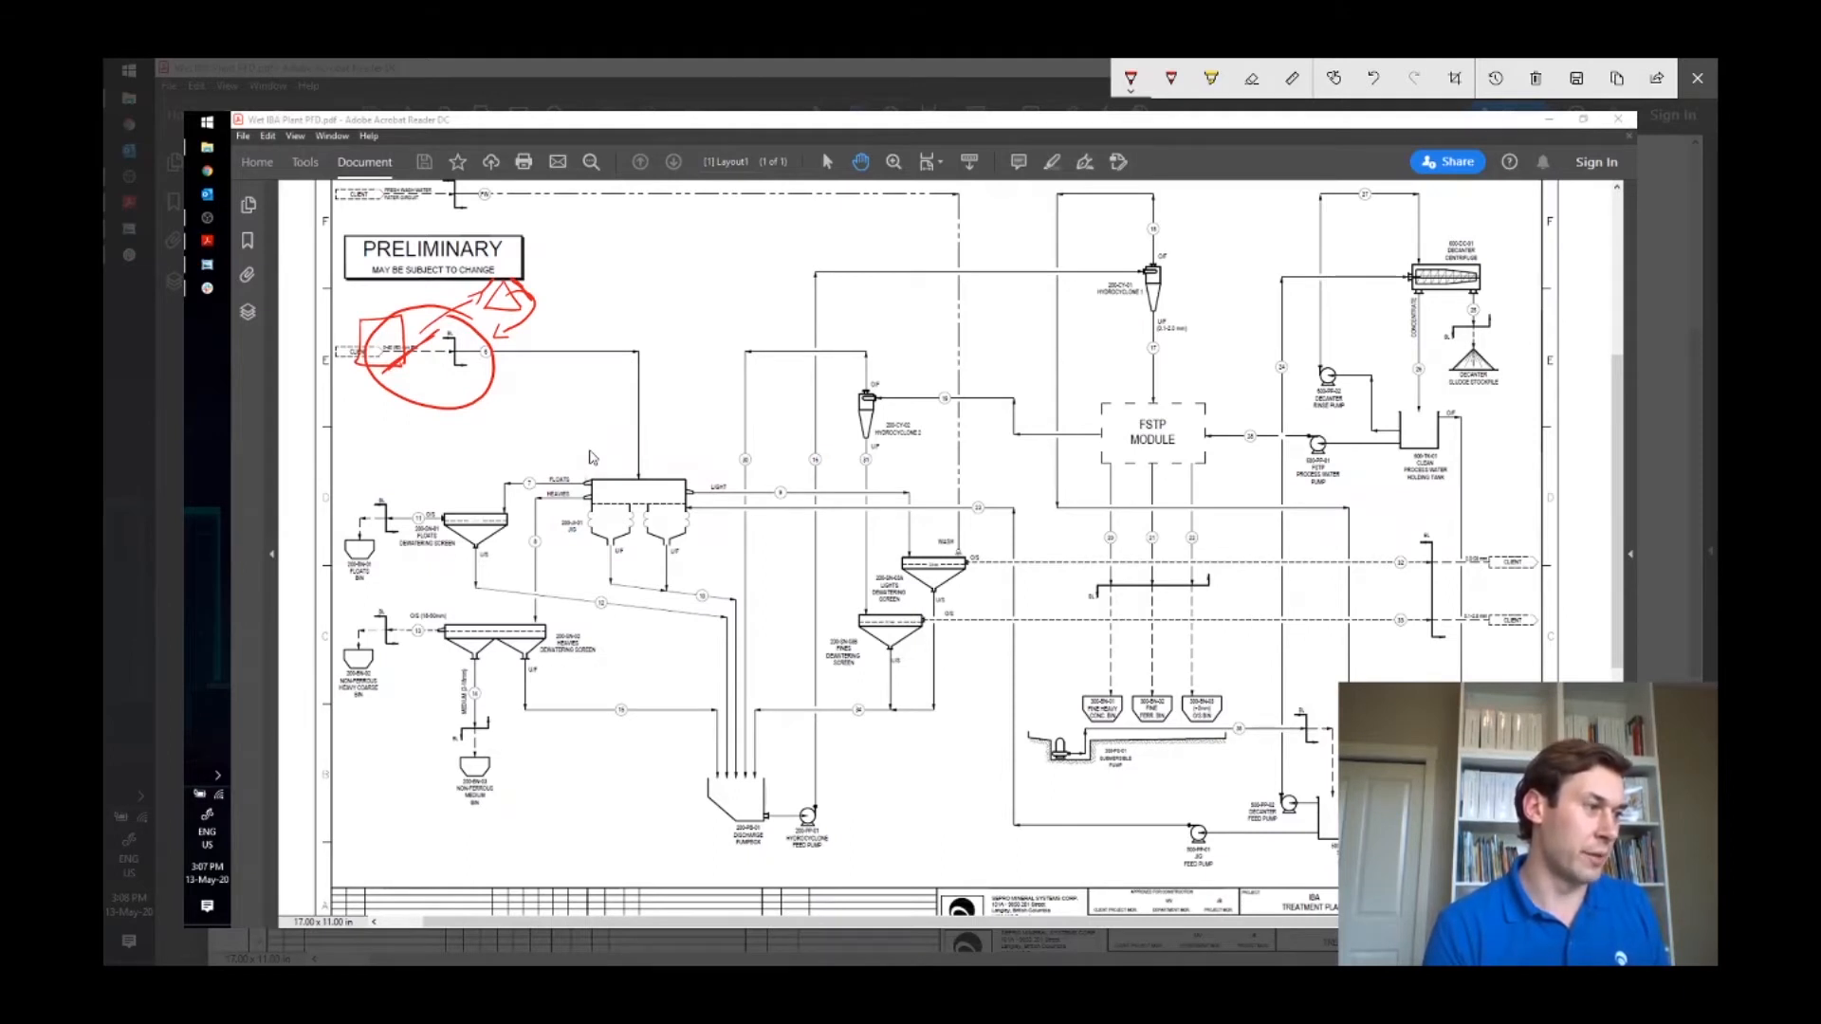
pyautogui.moveTo(580, 476); pyautogui.dragTo(499, 470)
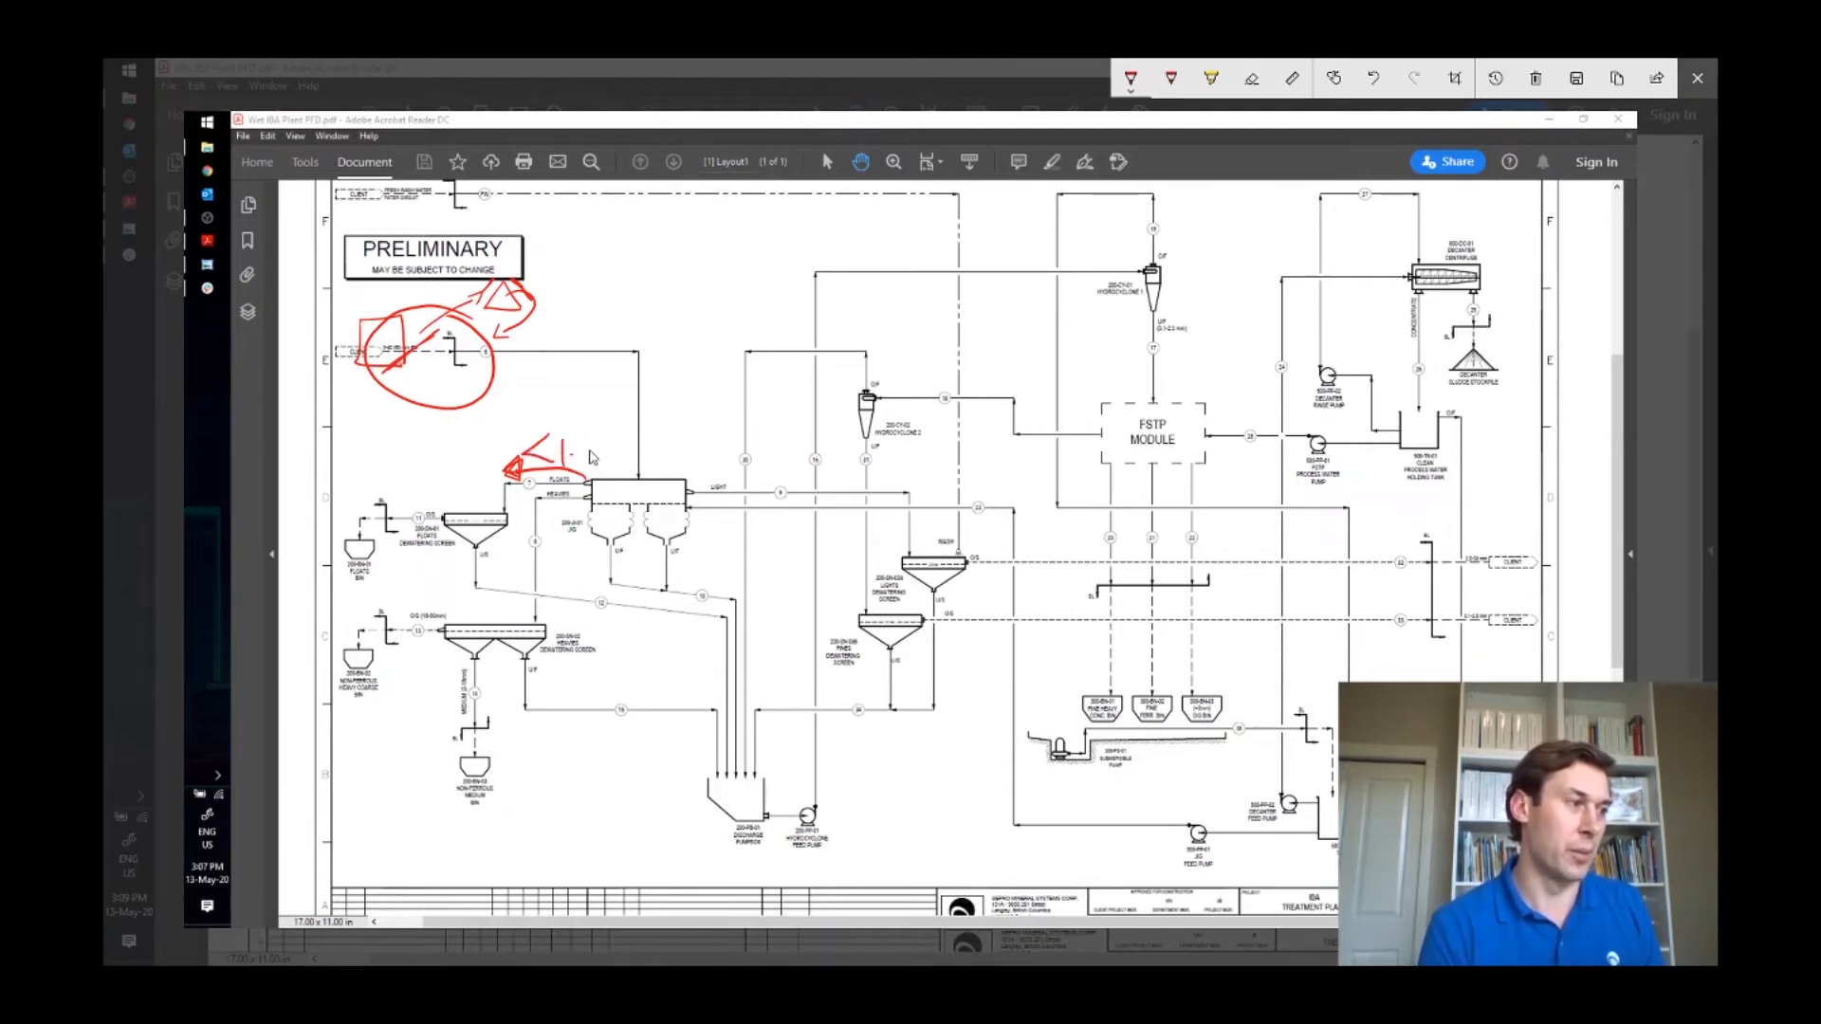
# - Mark the jig's LIGHT outlet stream, then erase the red marks beside the jig
pyautogui.moveTo(546, 453); pyautogui.dragTo(597, 454)
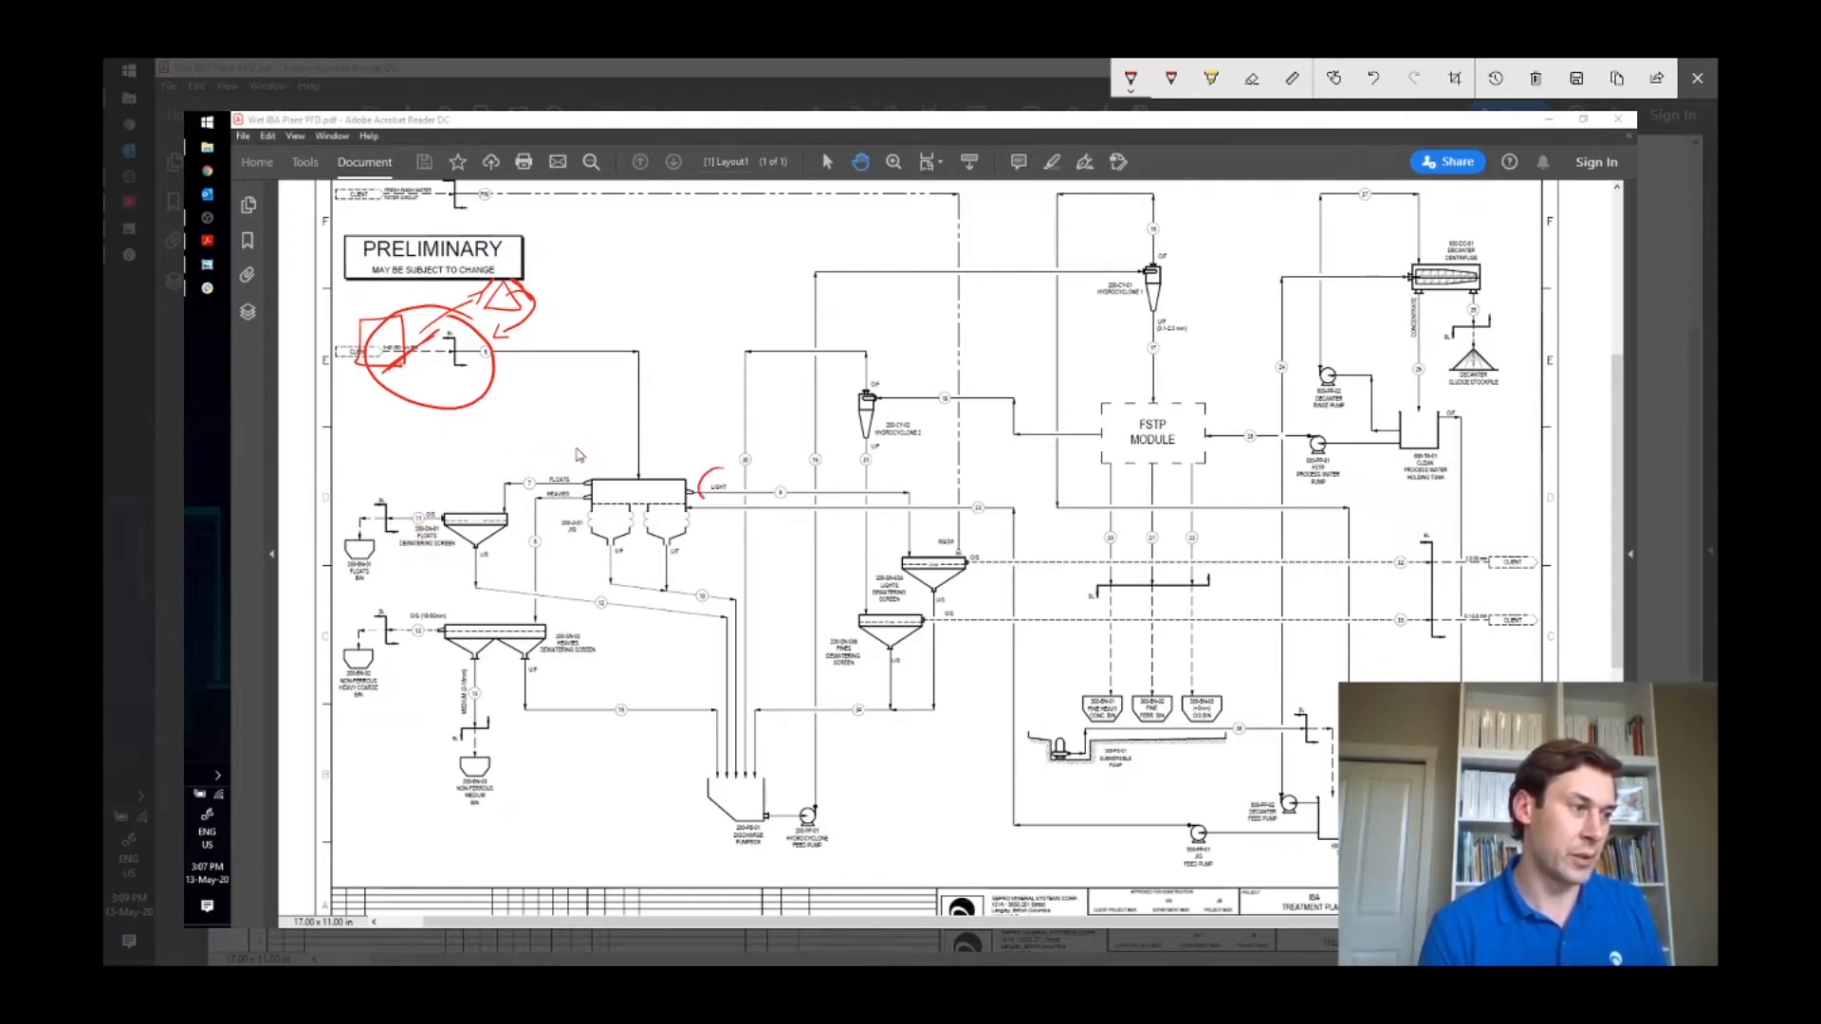
pyautogui.moveTo(701, 485); pyautogui.dragTo(755, 485)
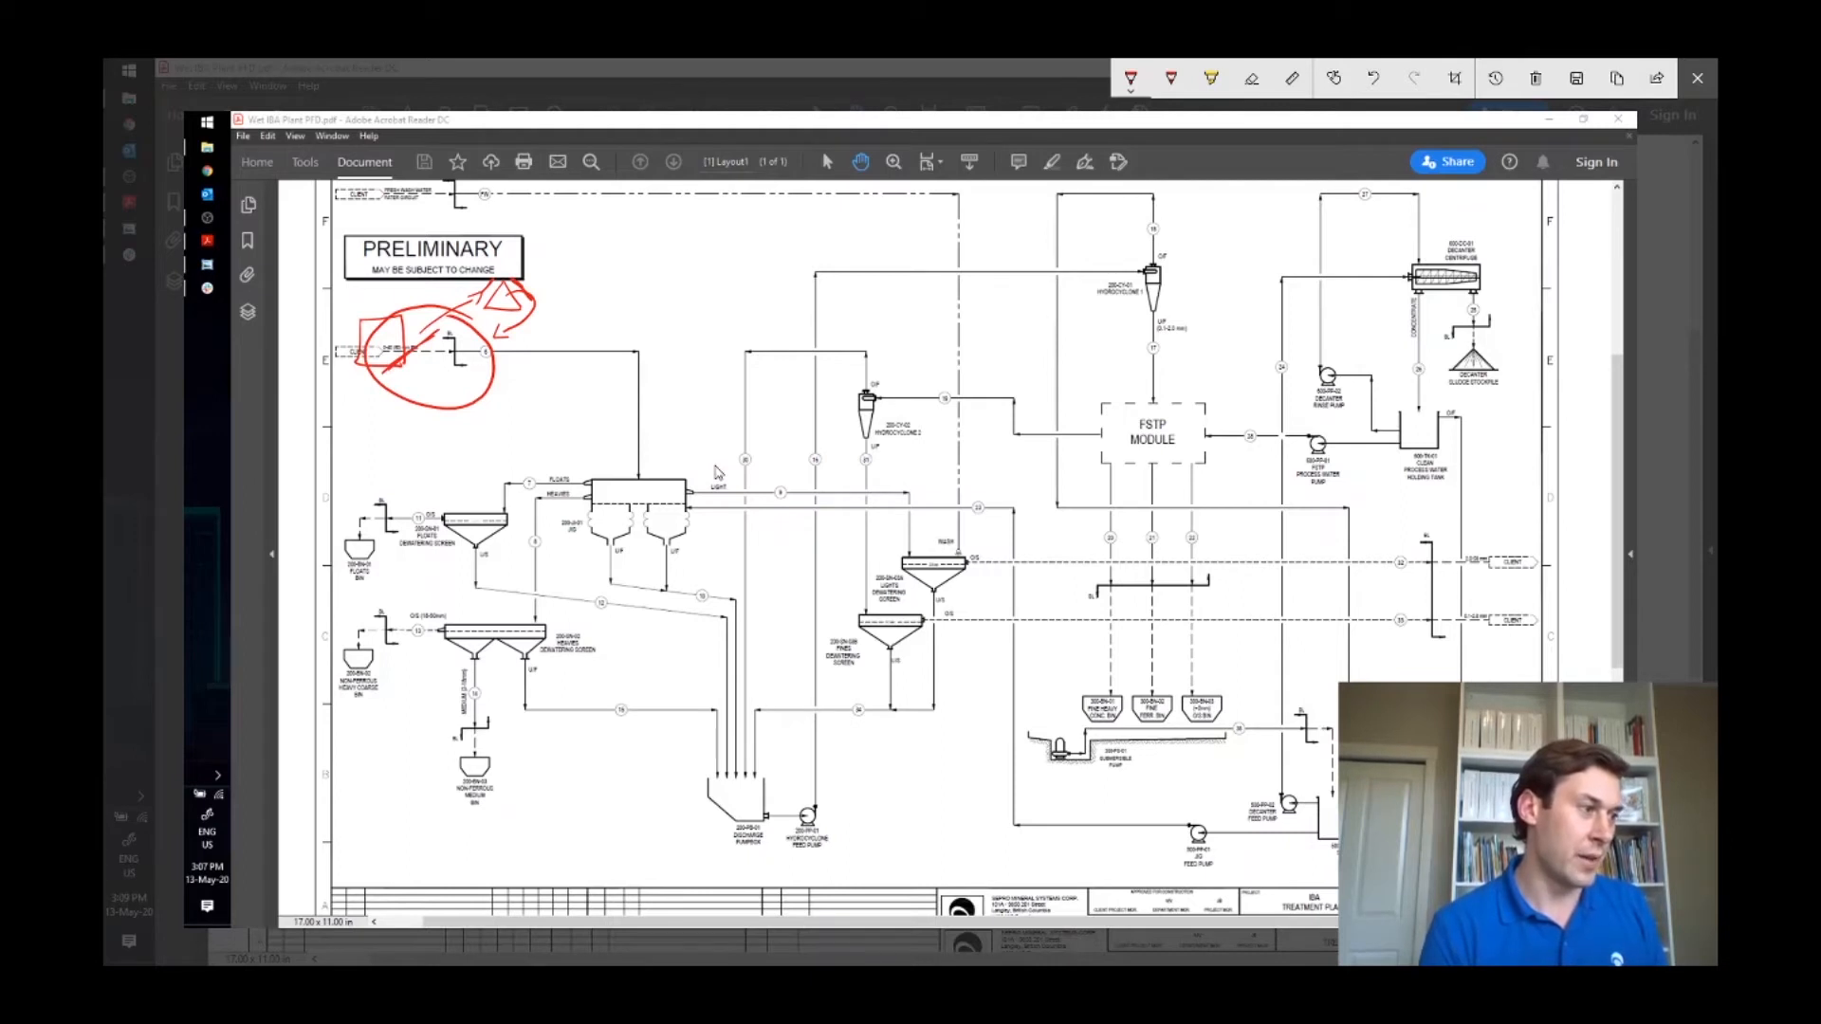
pyautogui.moveTo(541, 495); pyautogui.dragTo(580, 495)
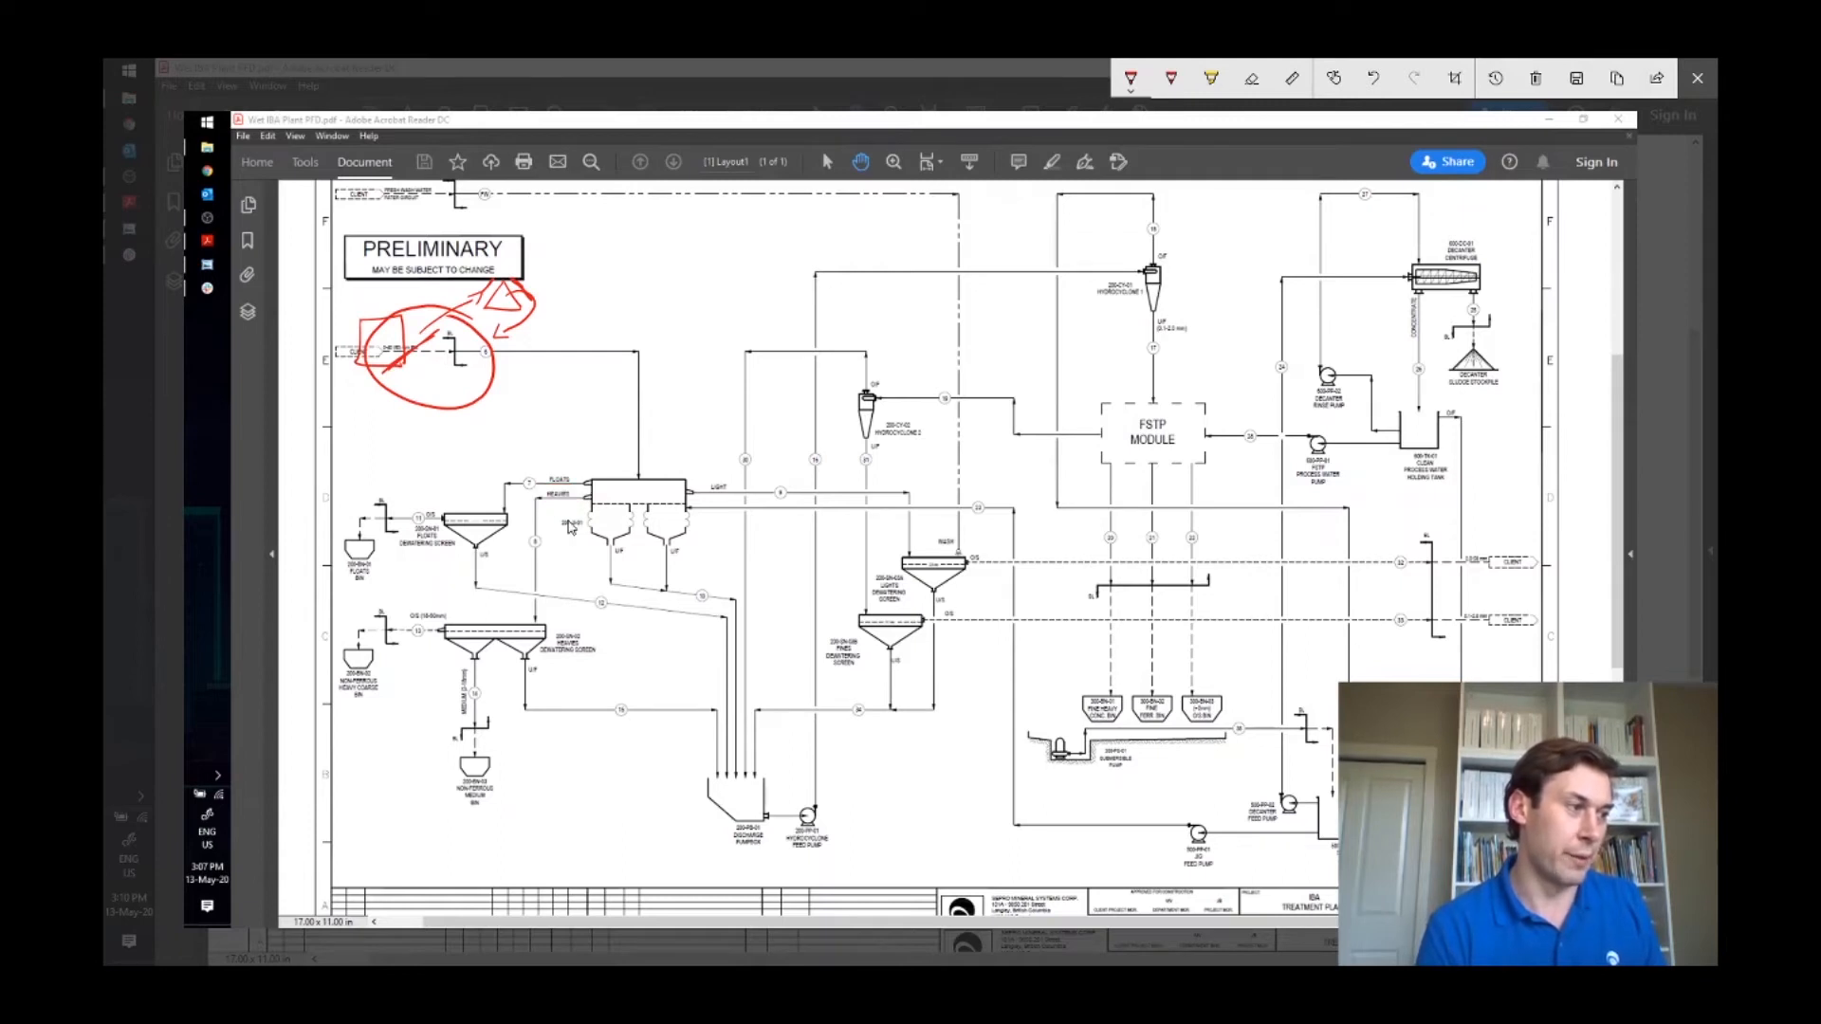
# - Annotate the jig underflow as about 2mm and mark the lower-left screen feed
pyautogui.moveTo(608, 523); pyautogui.dragTo(614, 557)
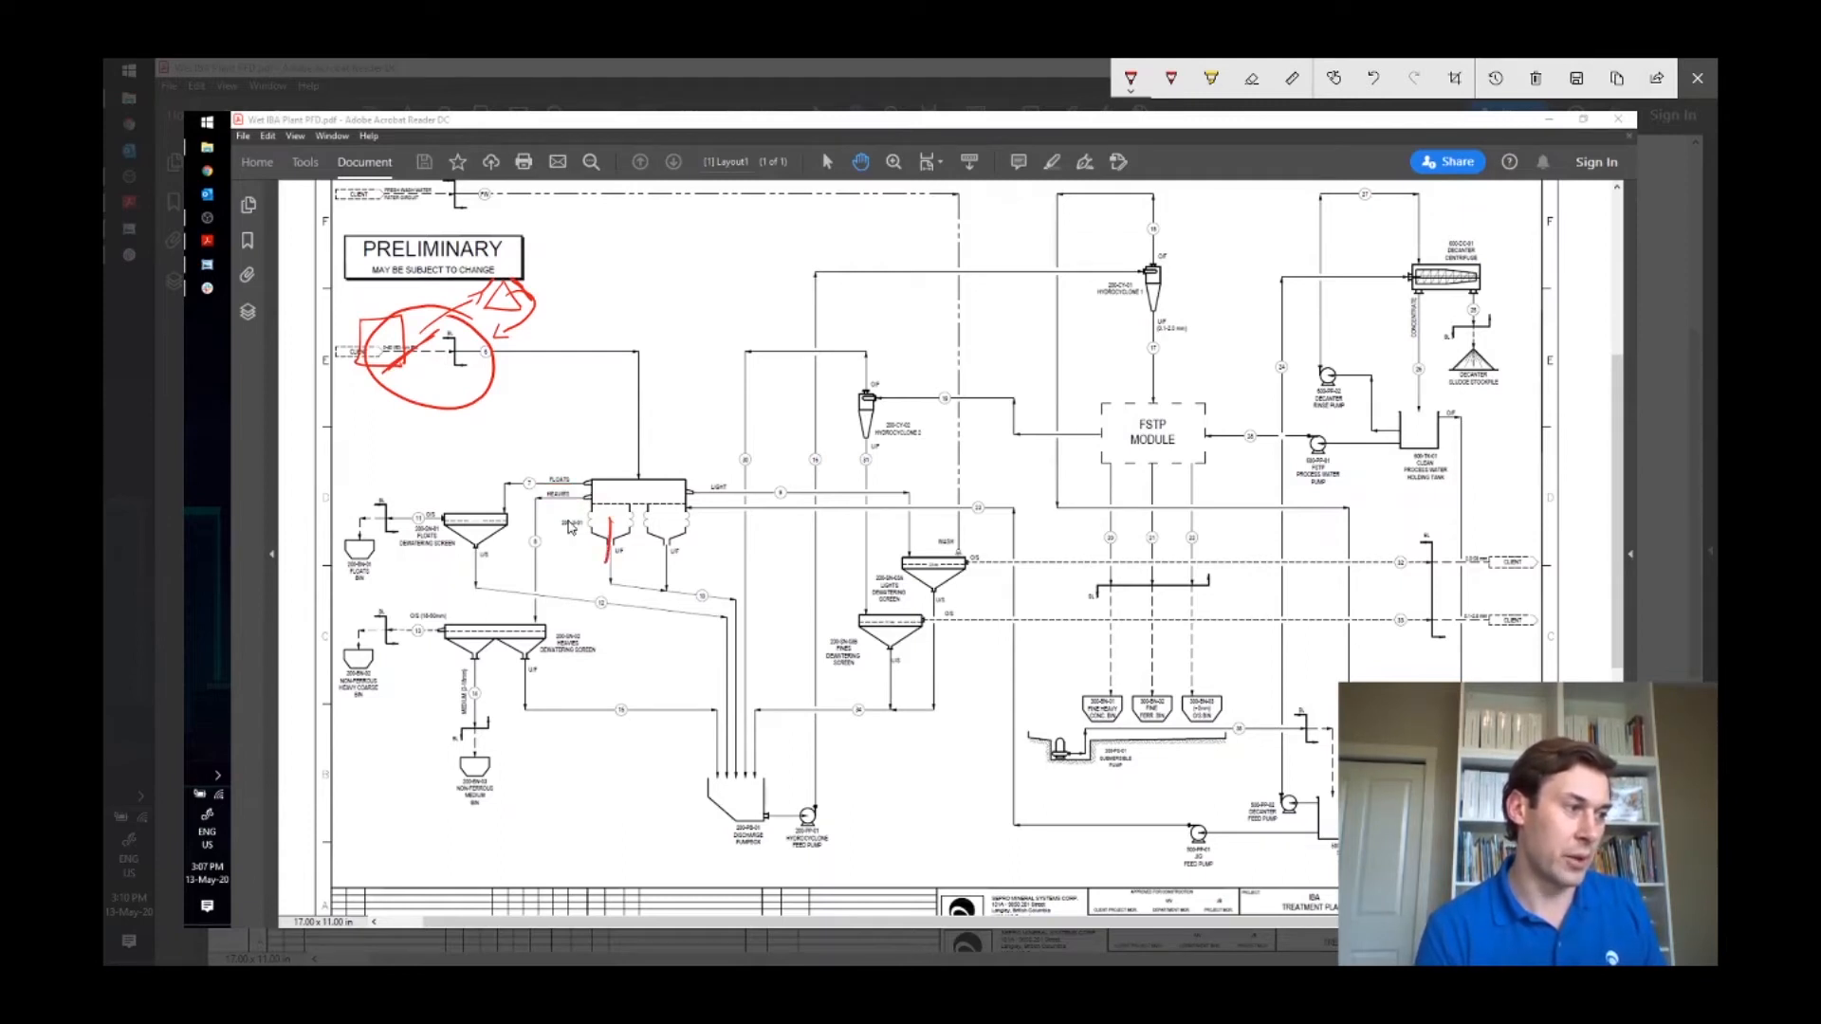
pyautogui.moveTo(609, 529); pyautogui.dragTo(603, 569)
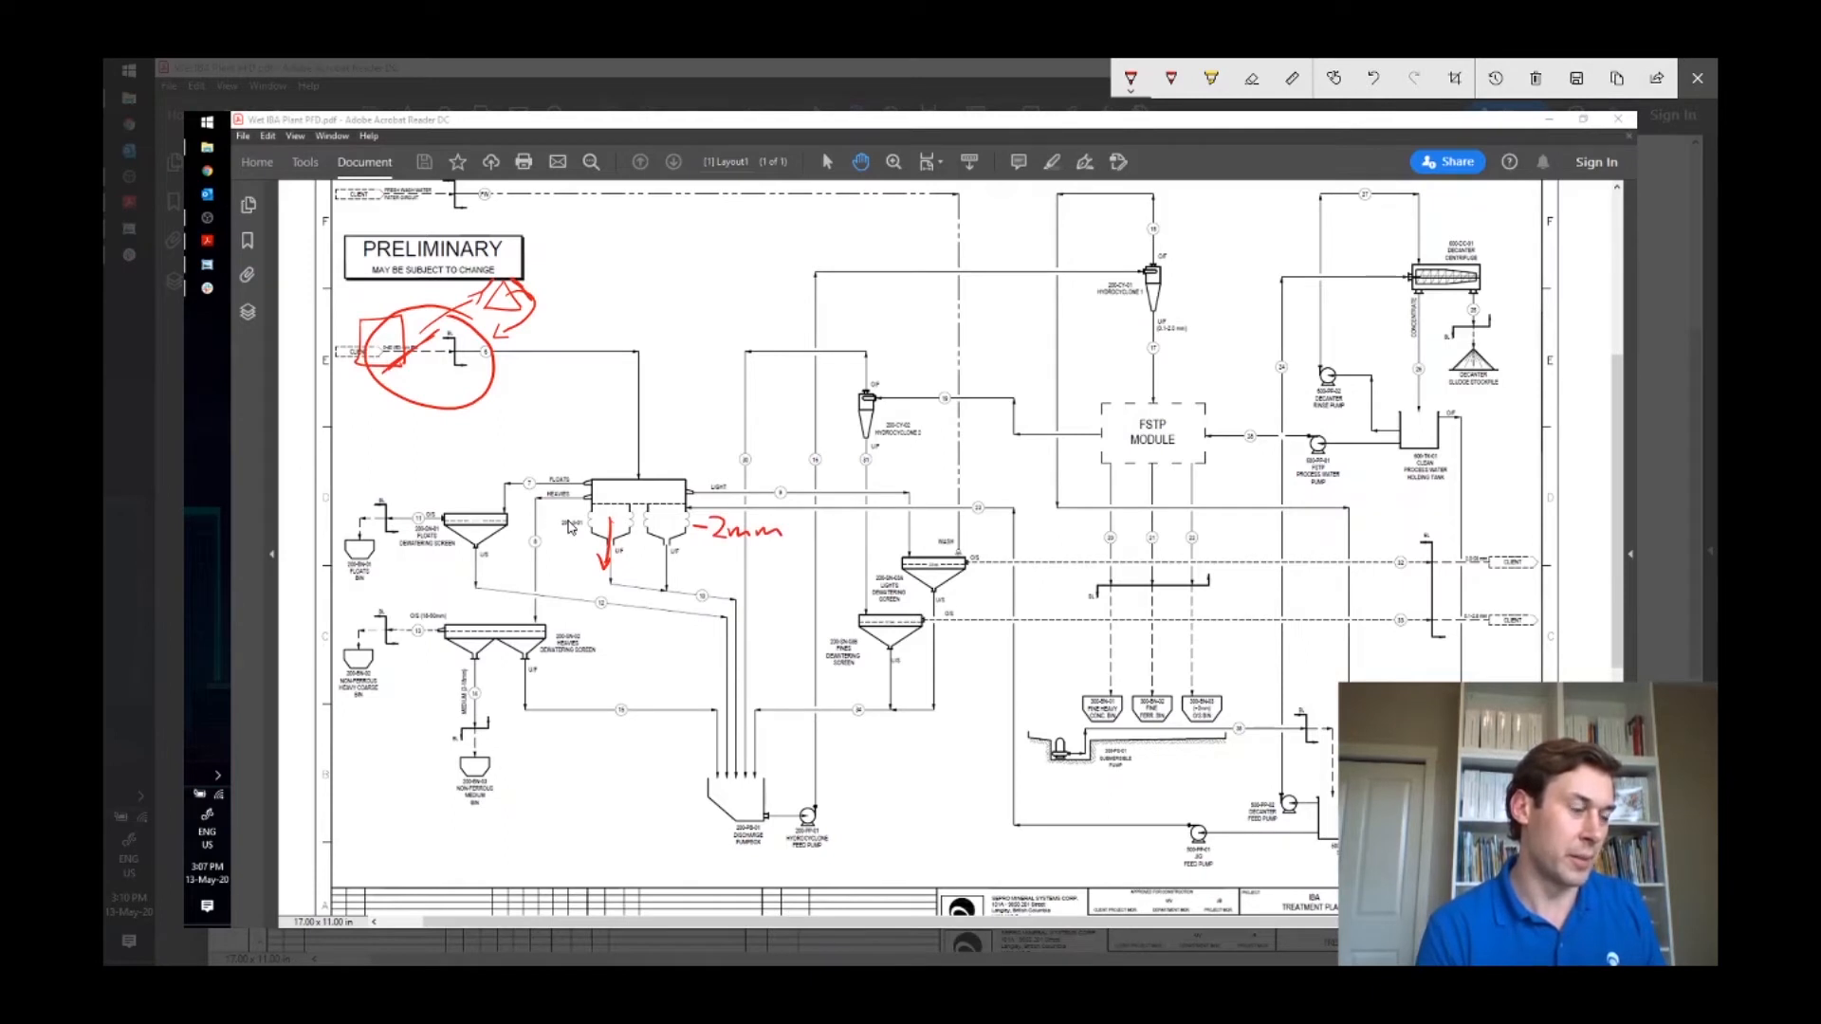
pyautogui.moveTo(674, 524); pyautogui.dragTo(673, 569)
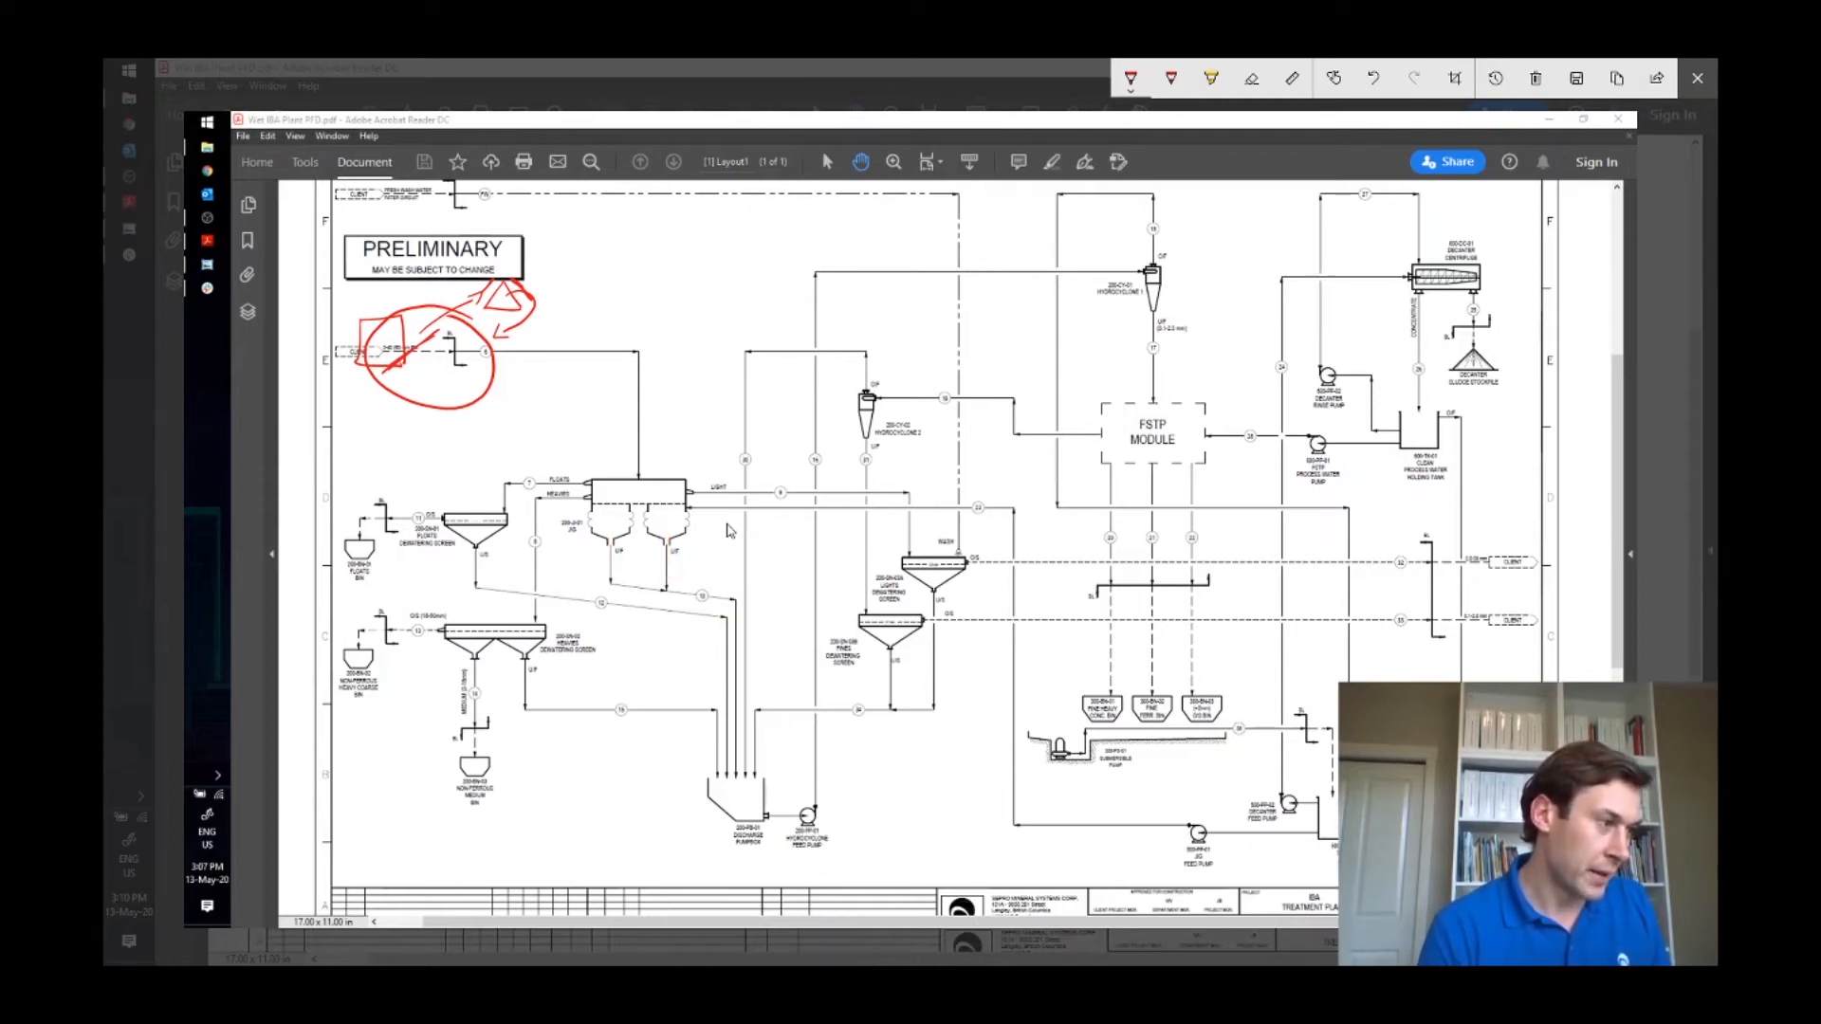
pyautogui.click(472, 601)
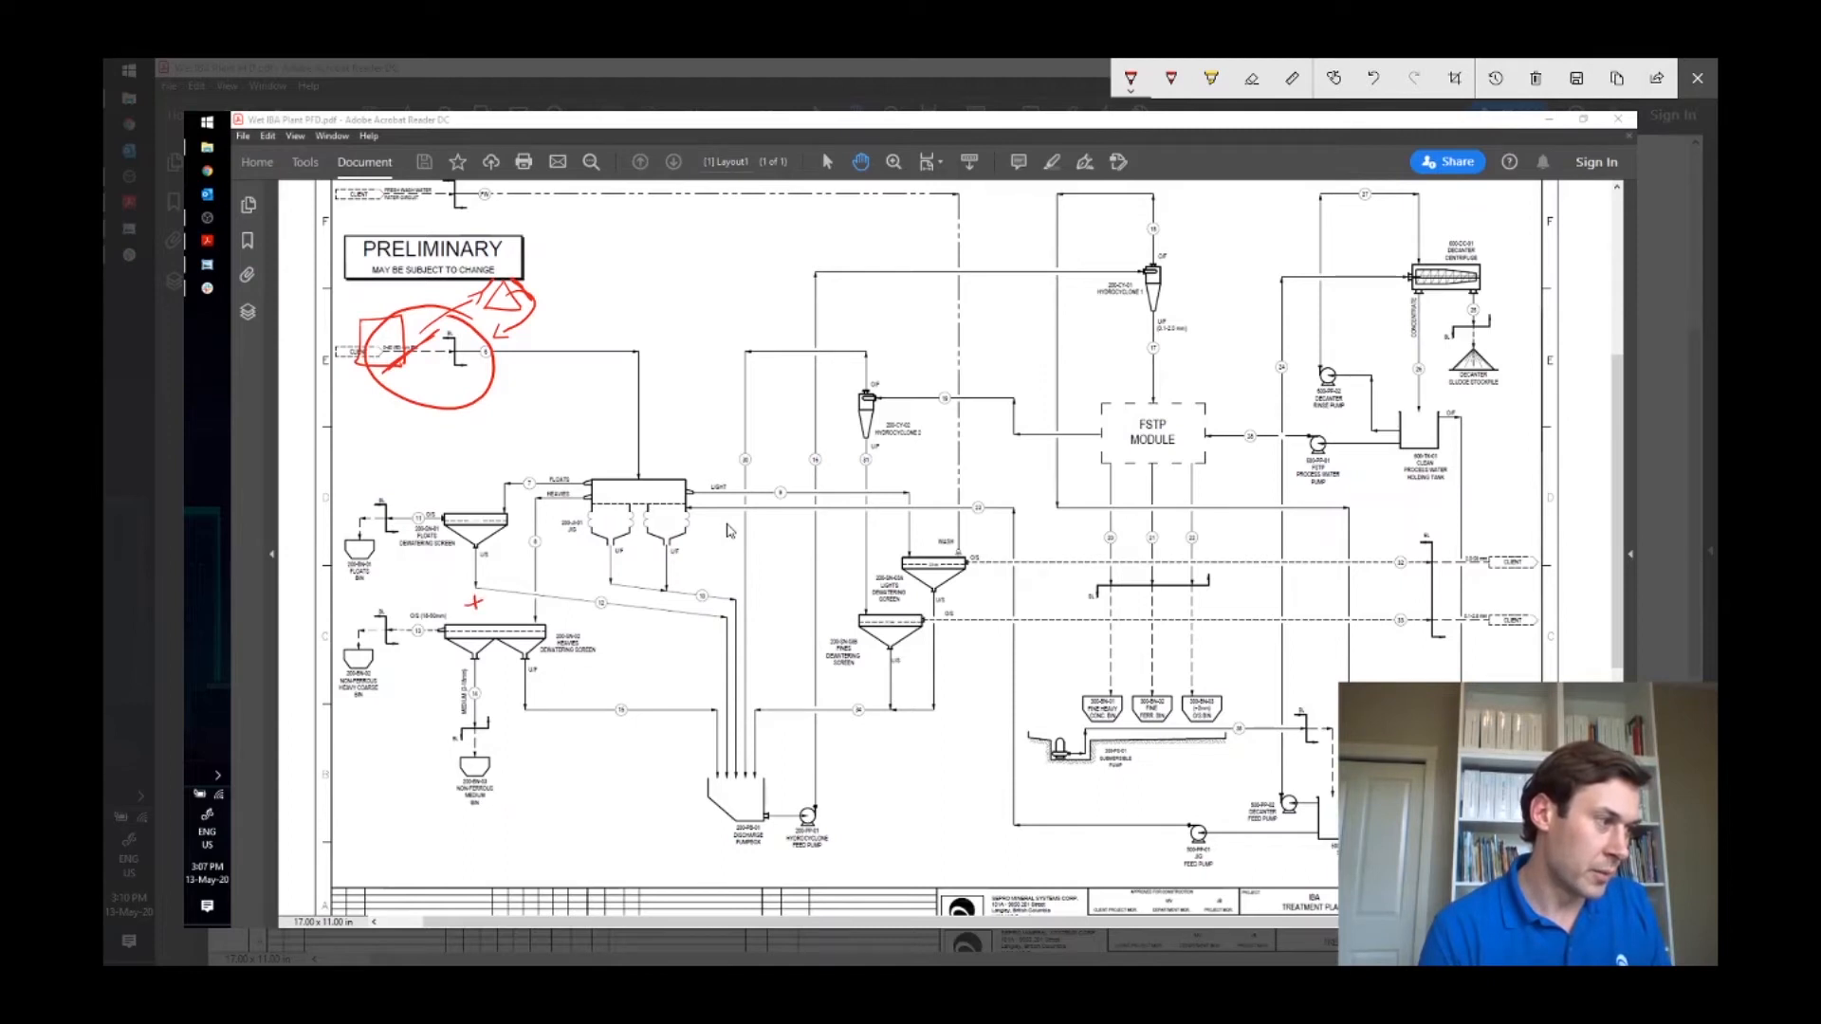
# - Mark the lower-left dewatering screen before the markup is wiped clean
pyautogui.moveTo(488, 598); pyautogui.dragTo(501, 591)
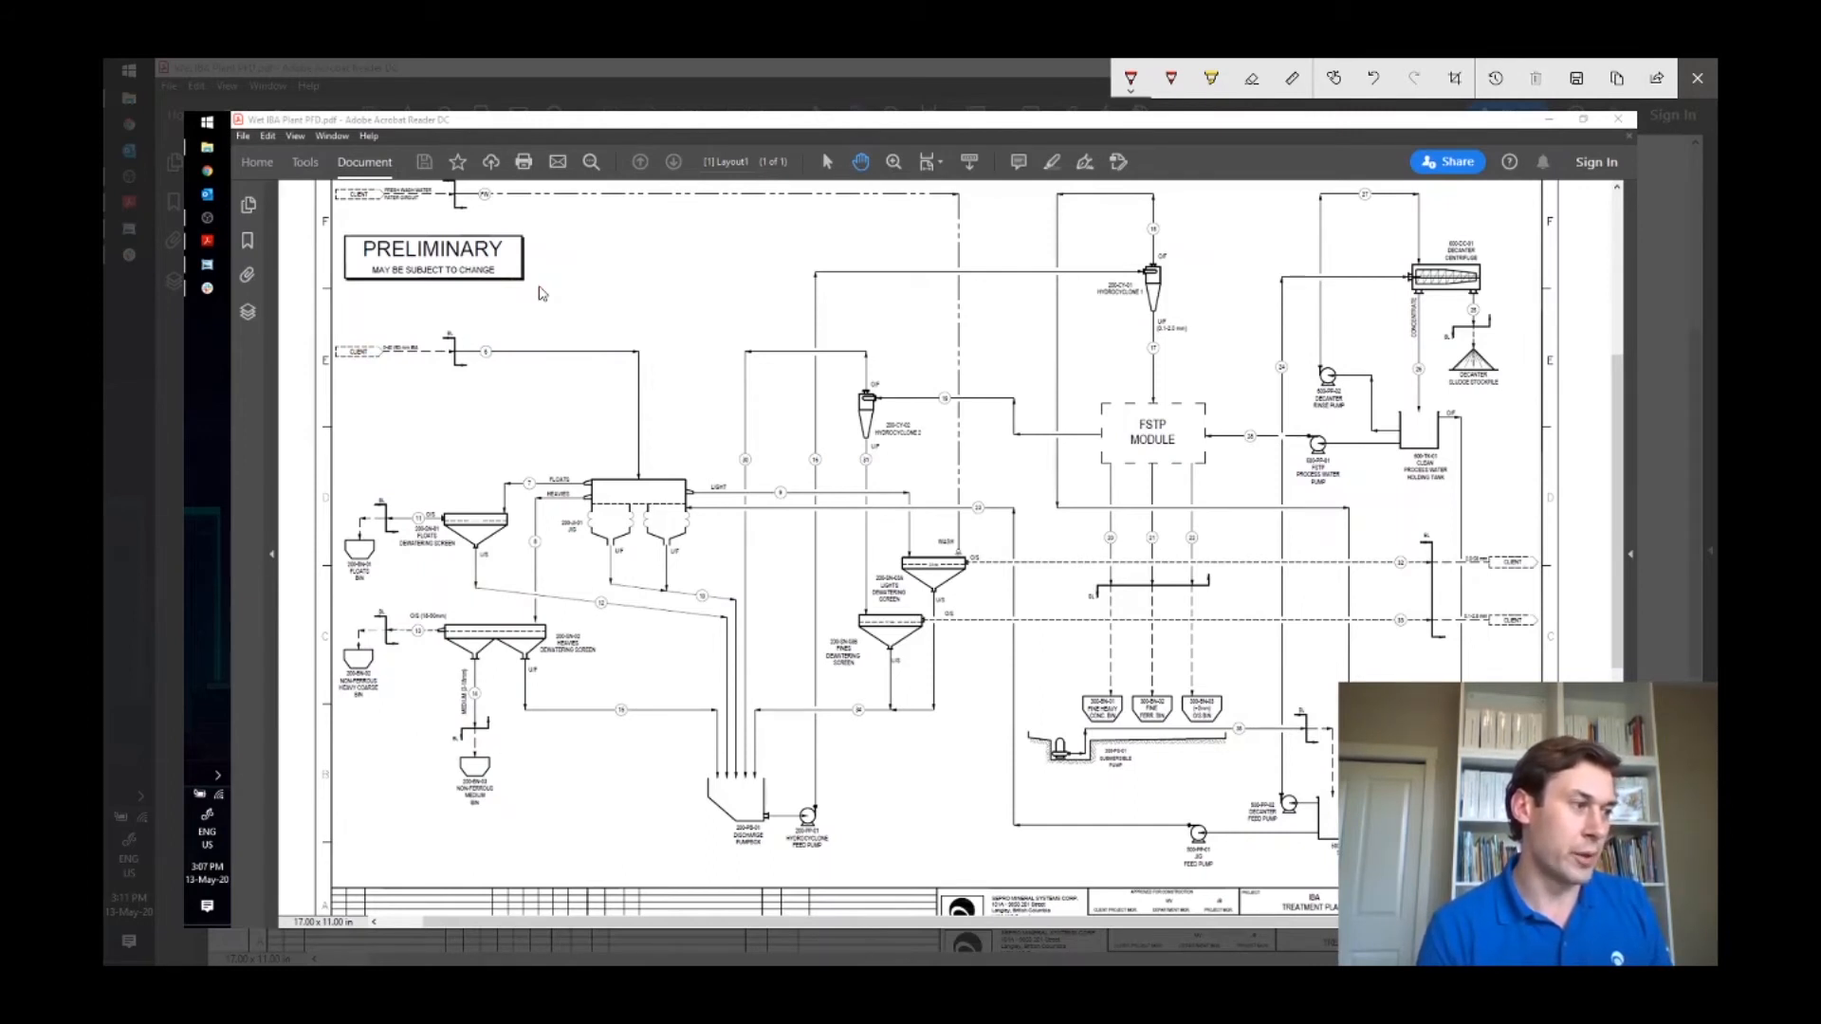
# - Arrow the first screen's outlet and circle the outlet streams at the right edge
pyautogui.moveTo(569, 499); pyautogui.dragTo(535, 541)
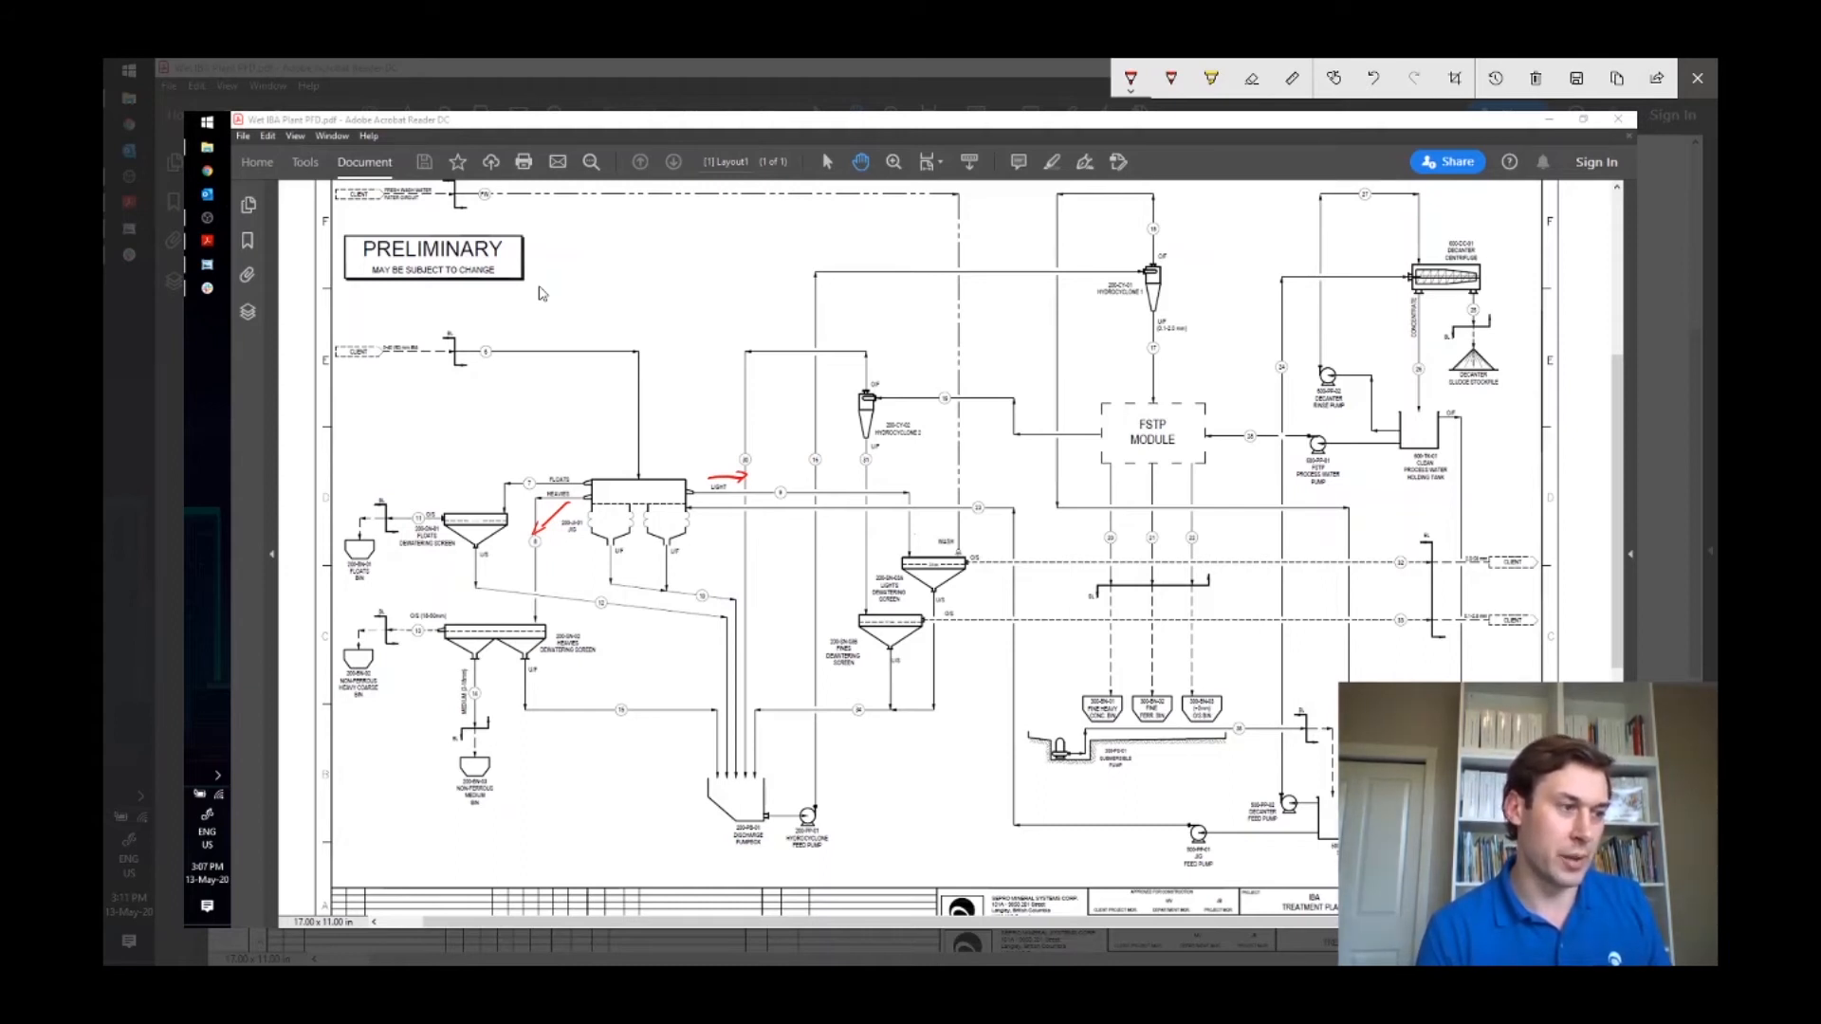
pyautogui.moveTo(912, 567); pyautogui.dragTo(986, 561)
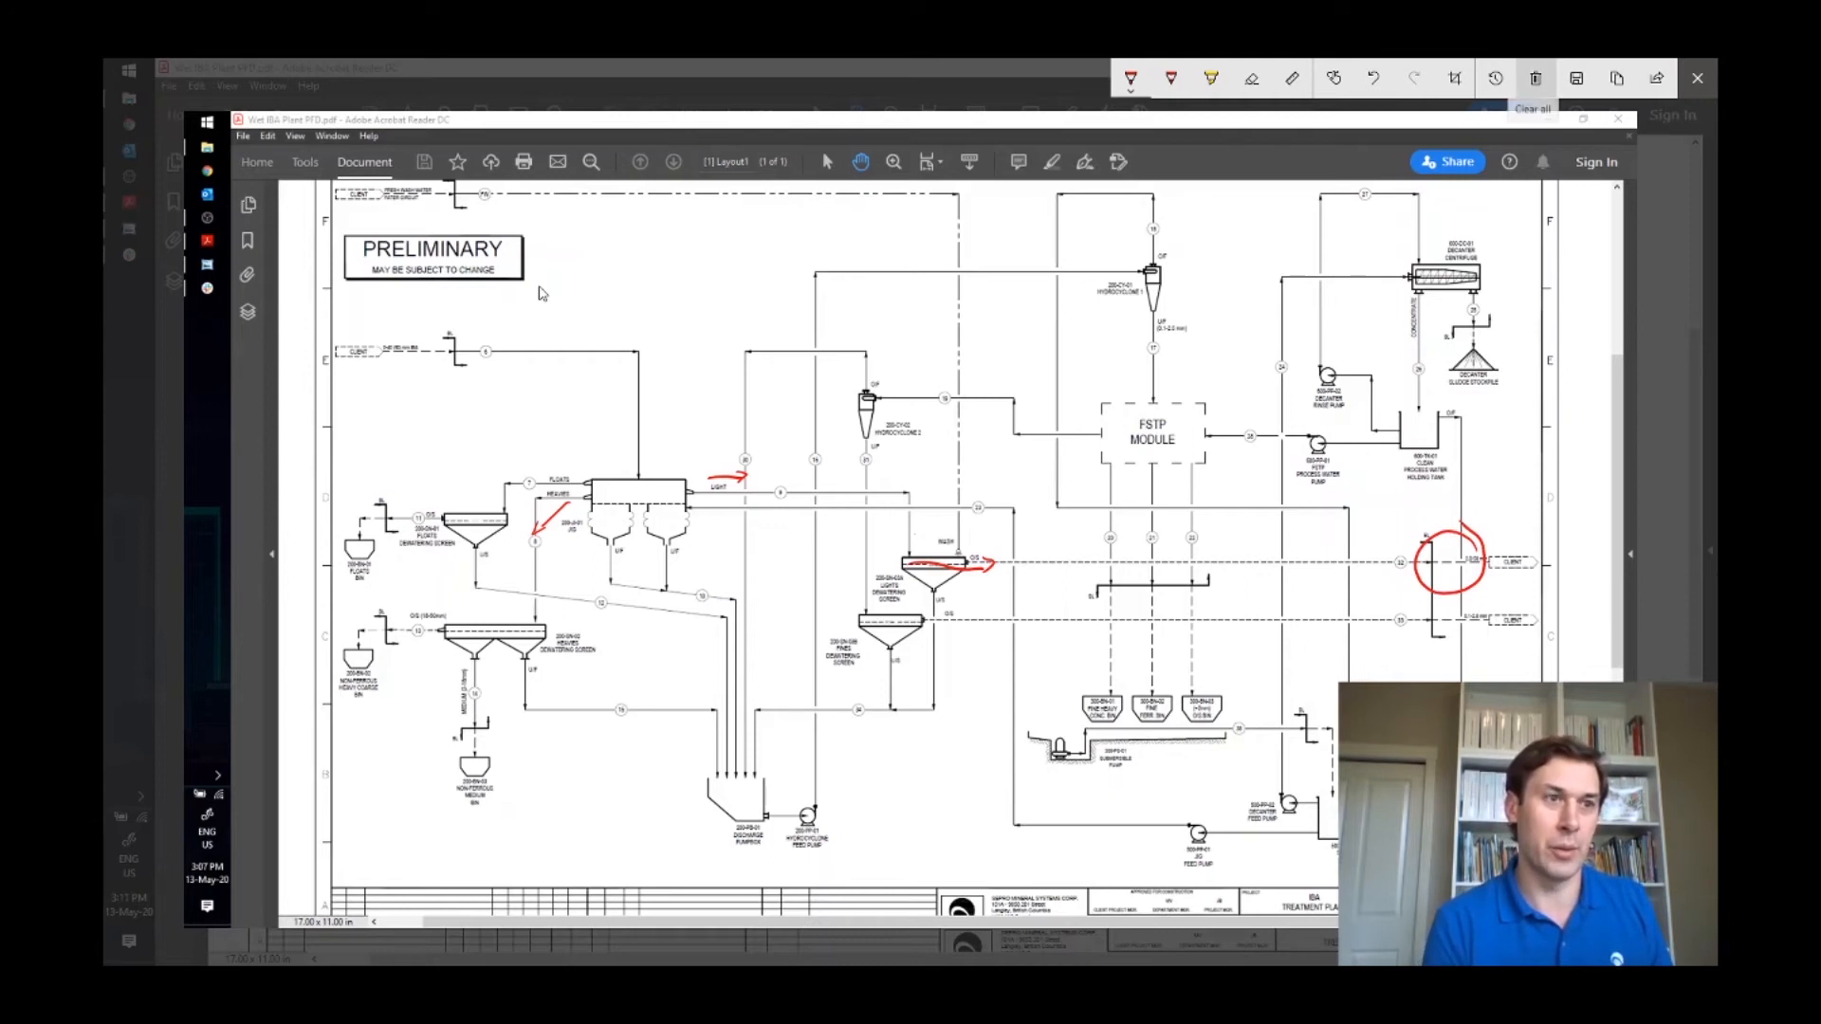
# - Clear the previous markup and write -2mm below the central screen
pyautogui.click(1534, 78)
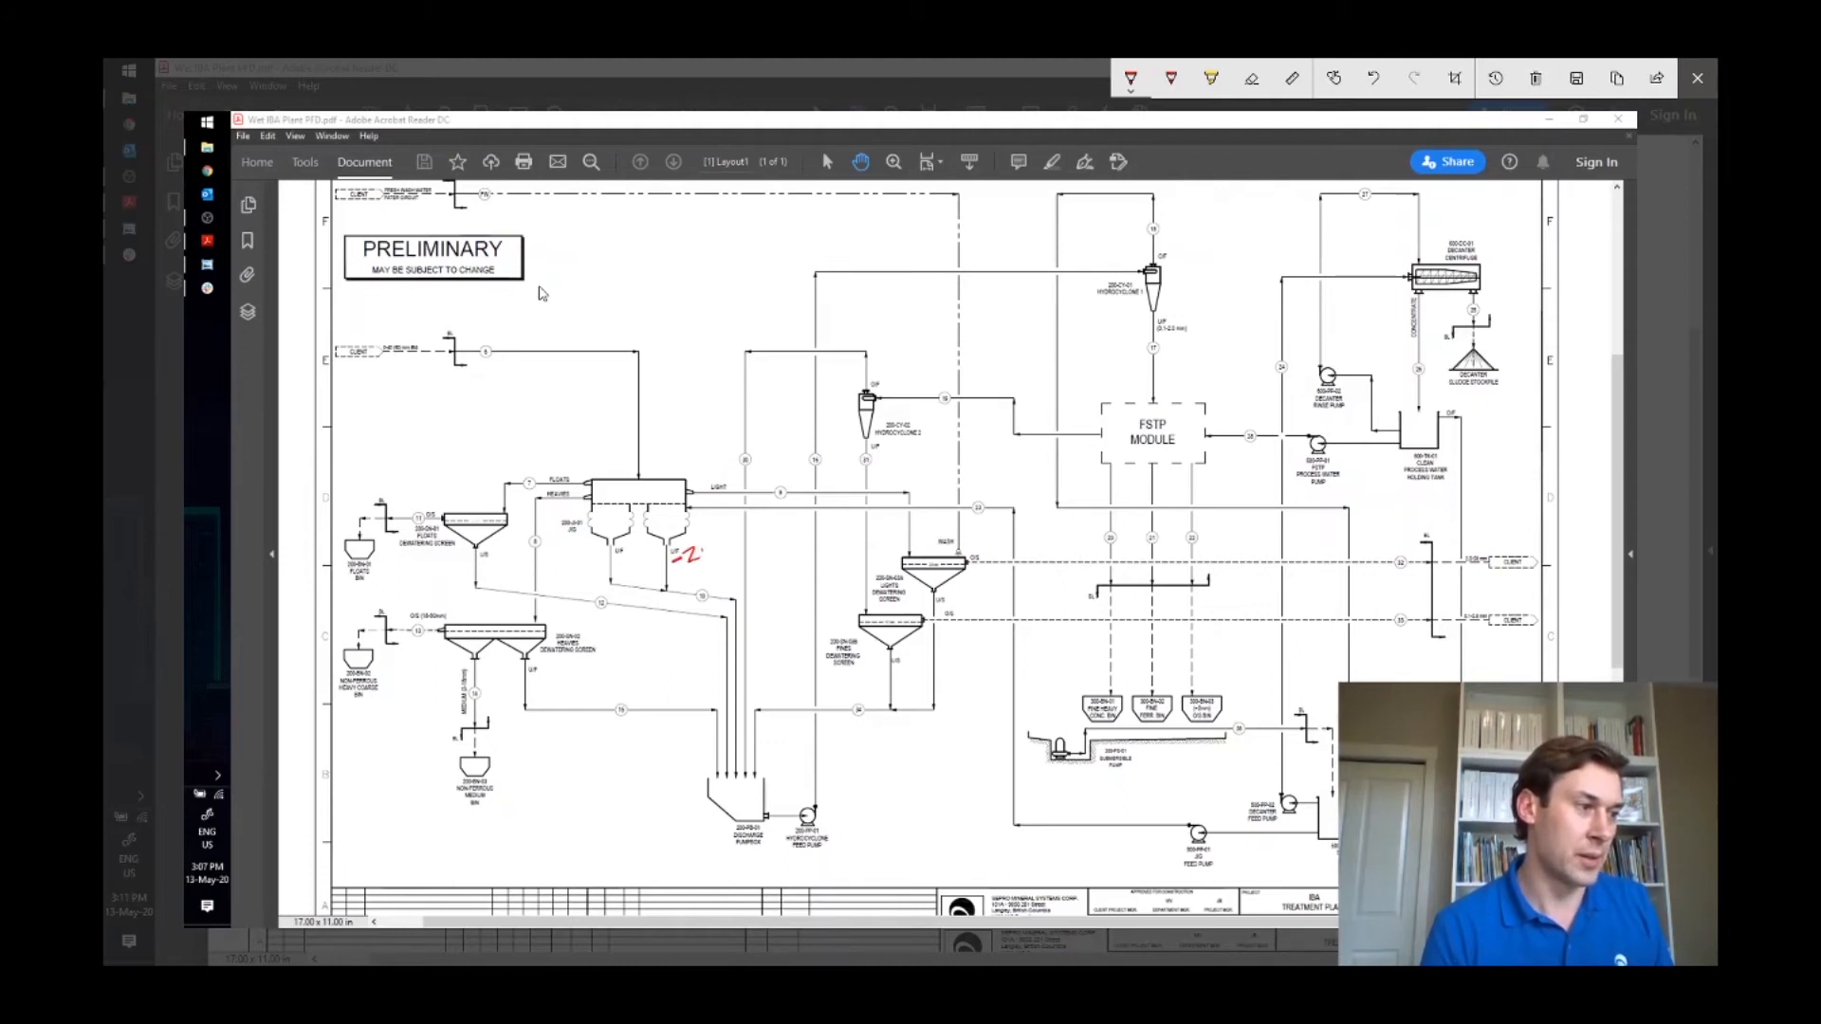
pyautogui.moveTo(679, 555); pyautogui.dragTo(749, 540)
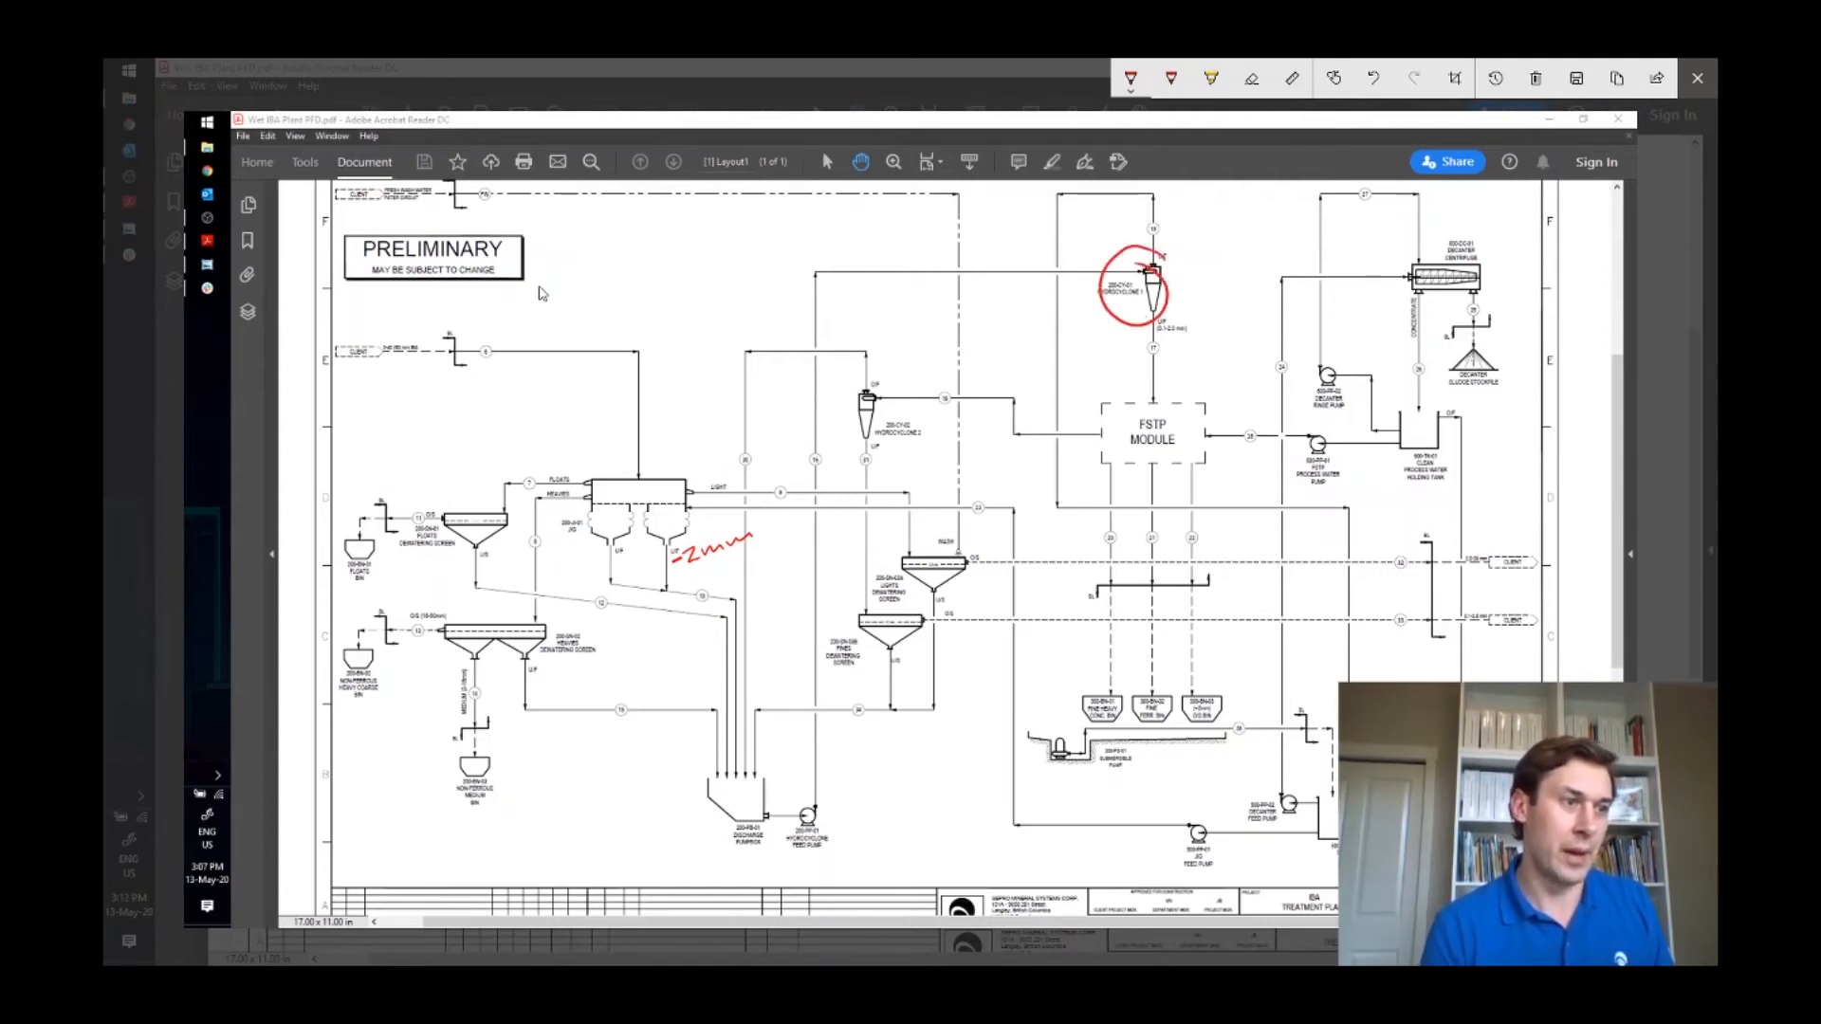
# - Circle the hydrocyclone, arrow it to the FSTP module, and circle the module and bunker
pyautogui.moveTo(1149, 318); pyautogui.dragTo(1127, 389)
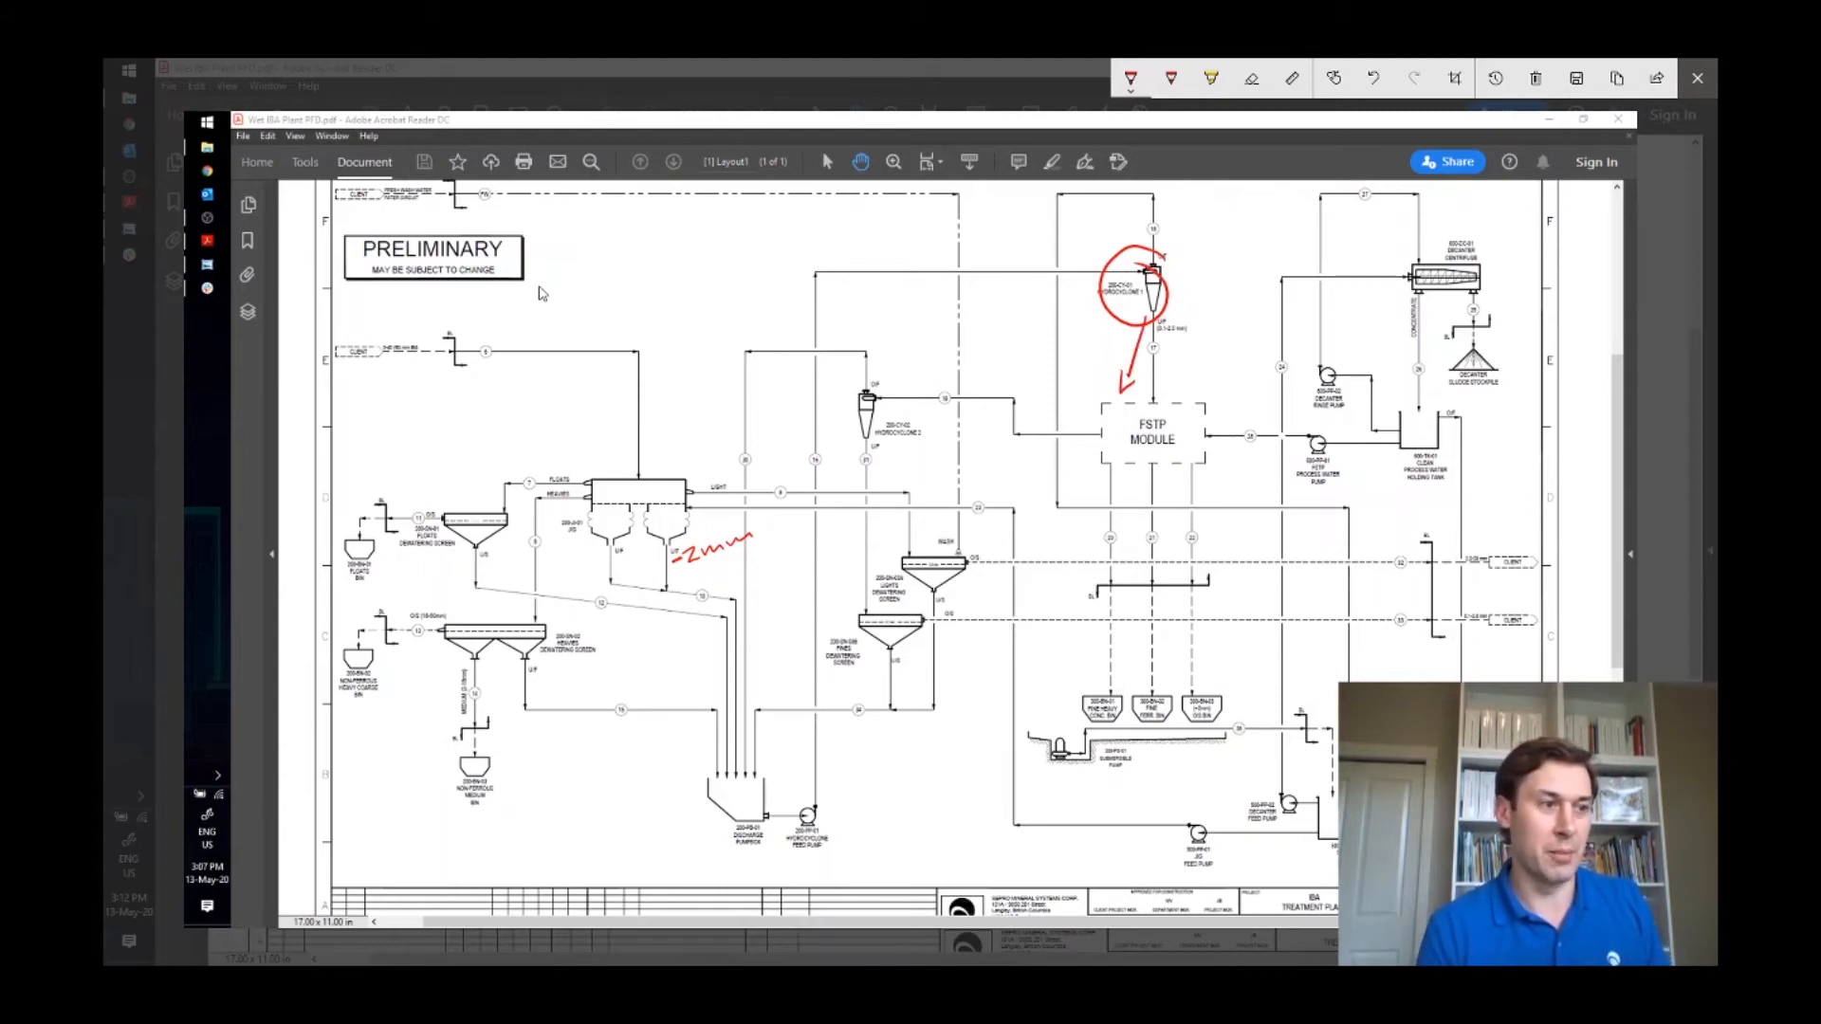
pyautogui.moveTo(1092, 405); pyautogui.dragTo(1209, 470)
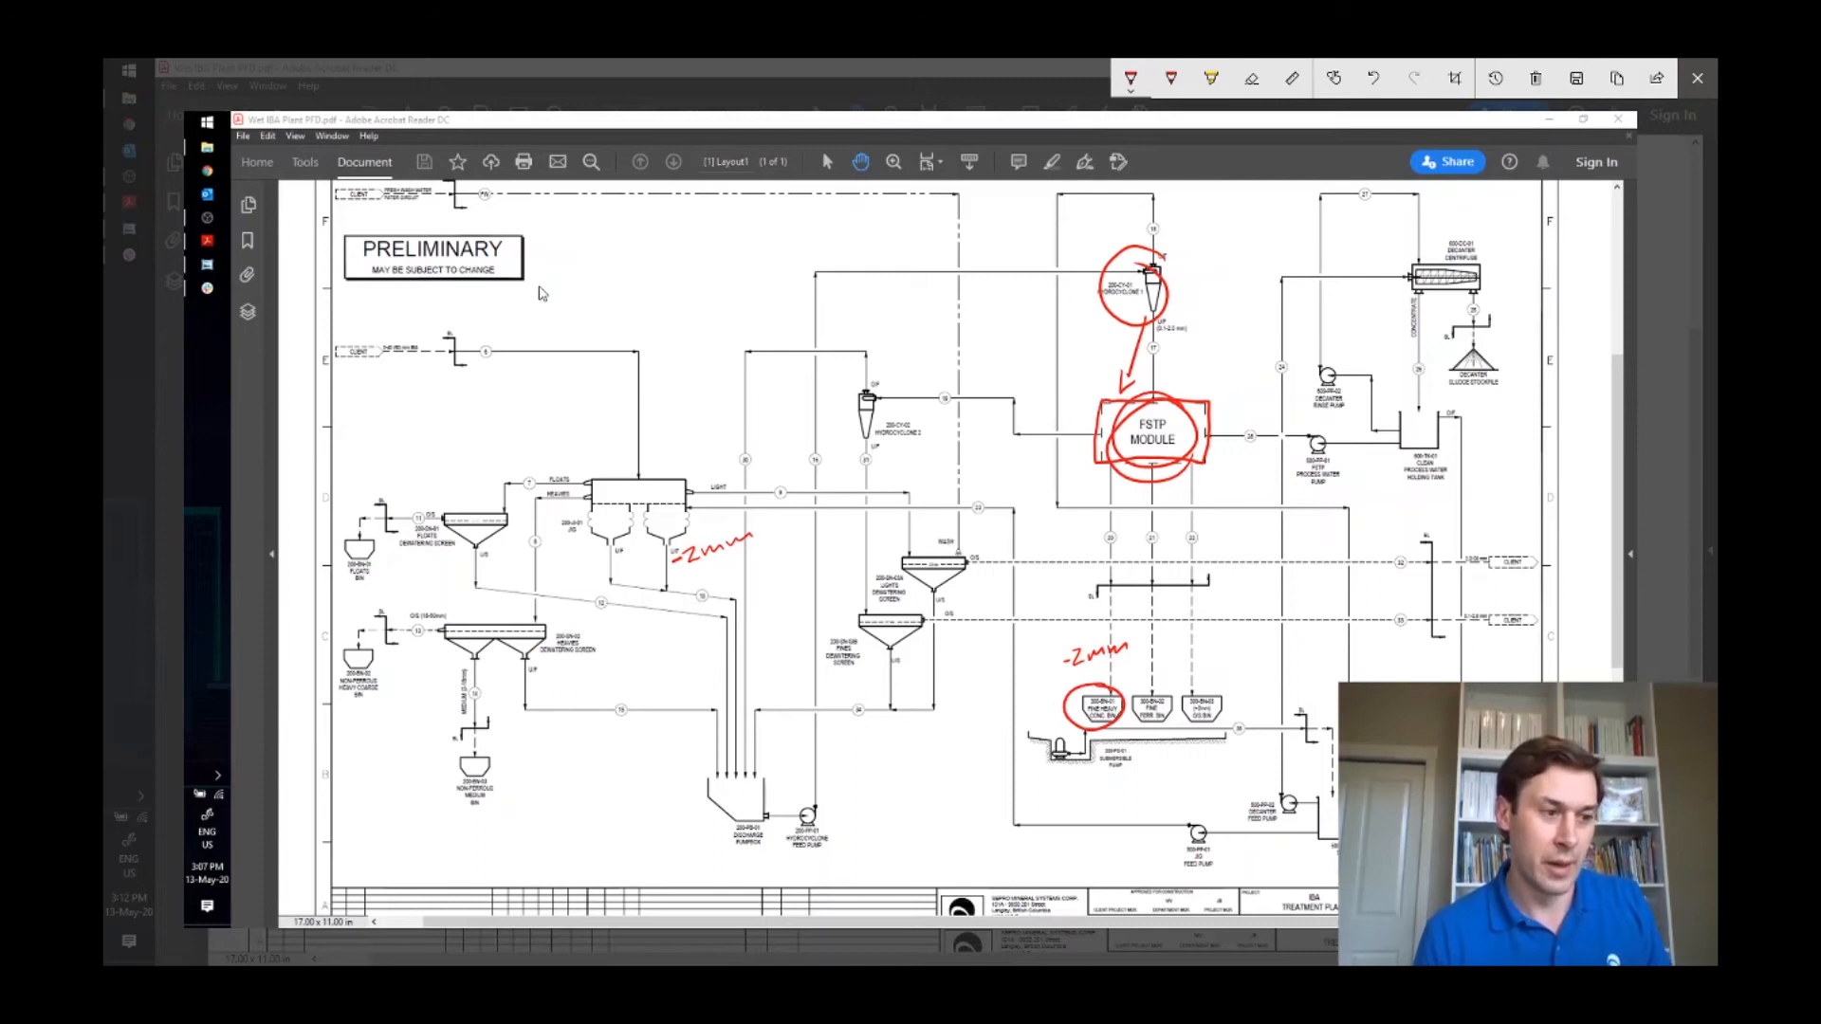
pyautogui.moveTo(1178, 690); pyautogui.dragTo(1225, 715)
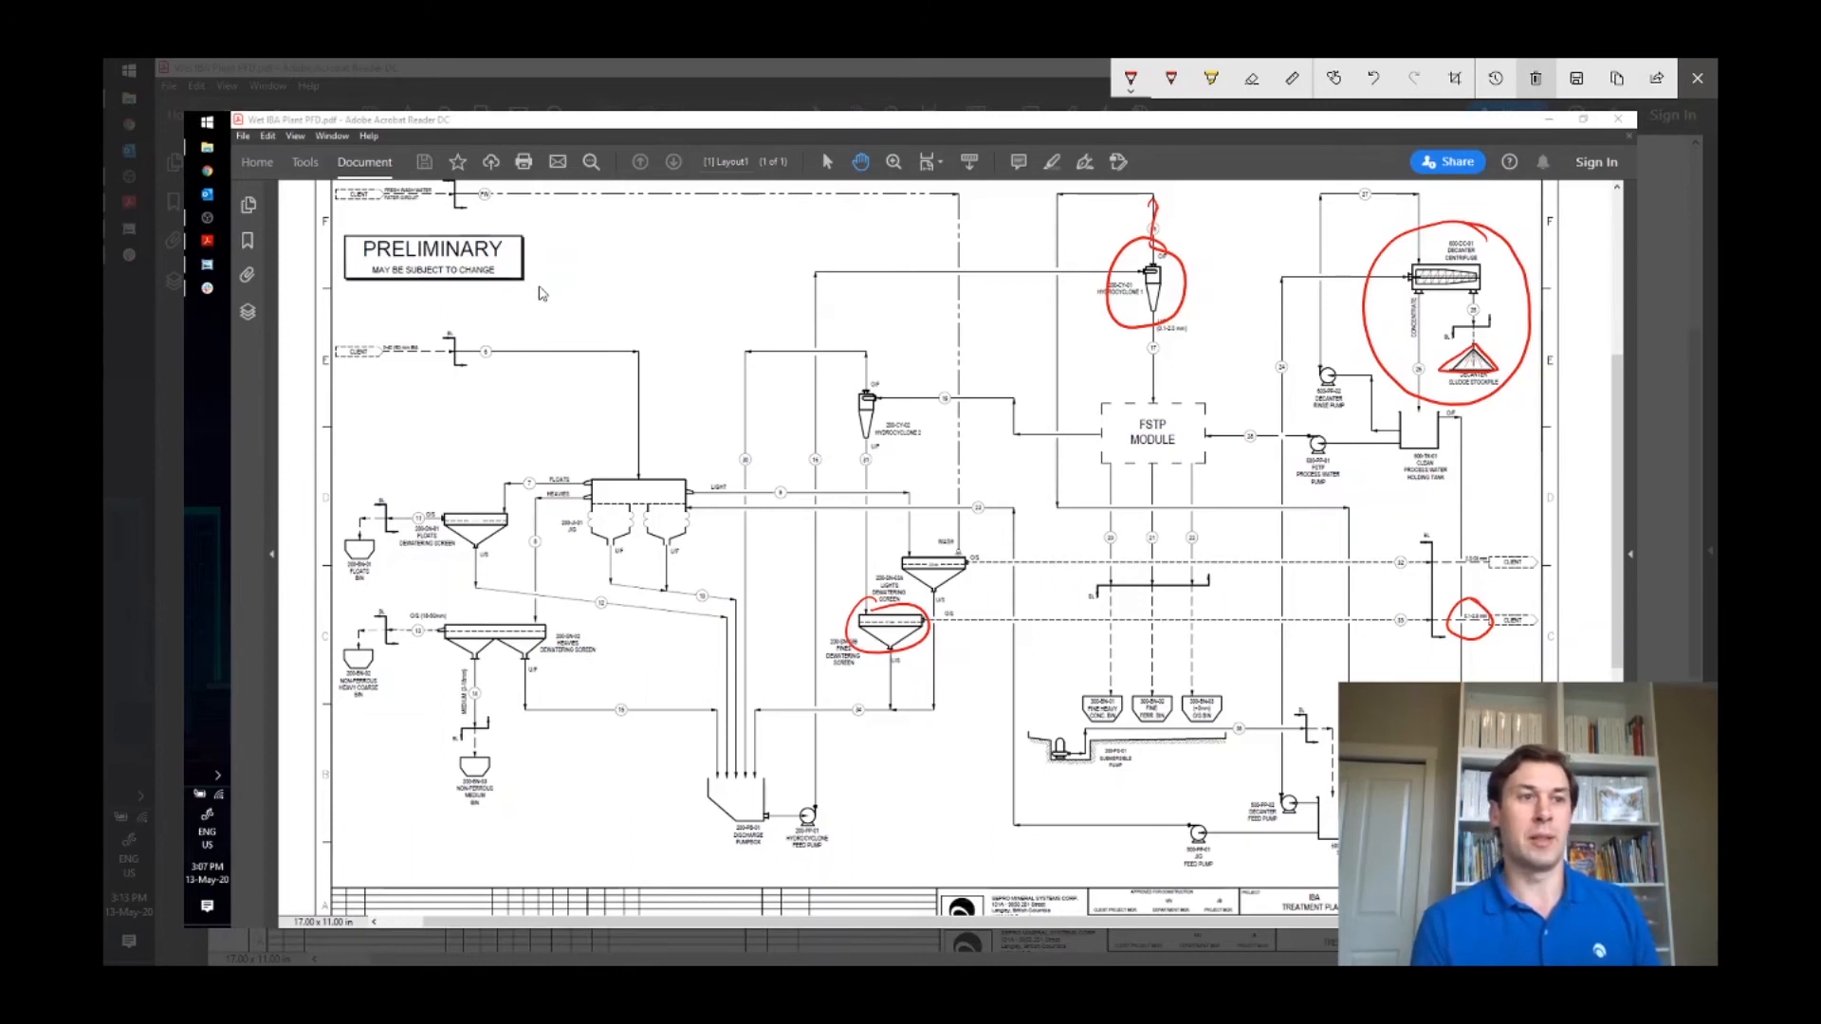
pyautogui.moveTo(1535, 78)
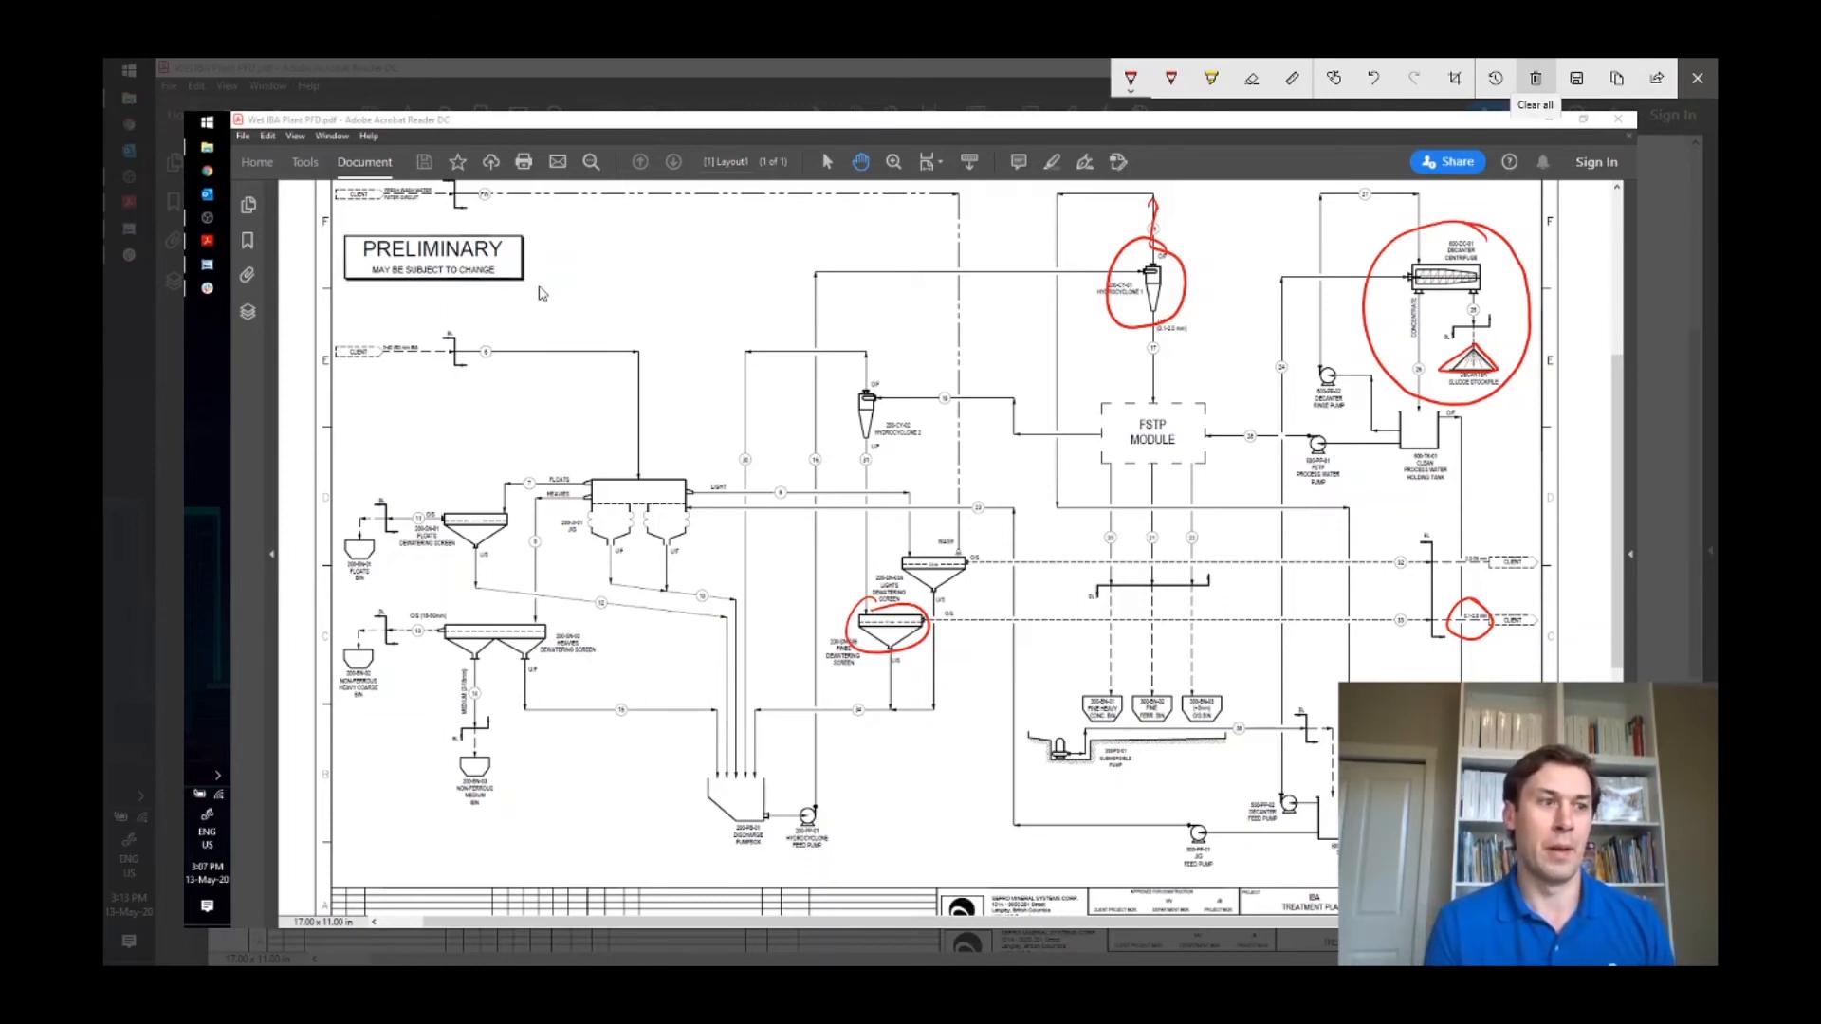
# - Clear the markup and circle the feed stream of the lower-left heavies screen
pyautogui.click(1535, 78)
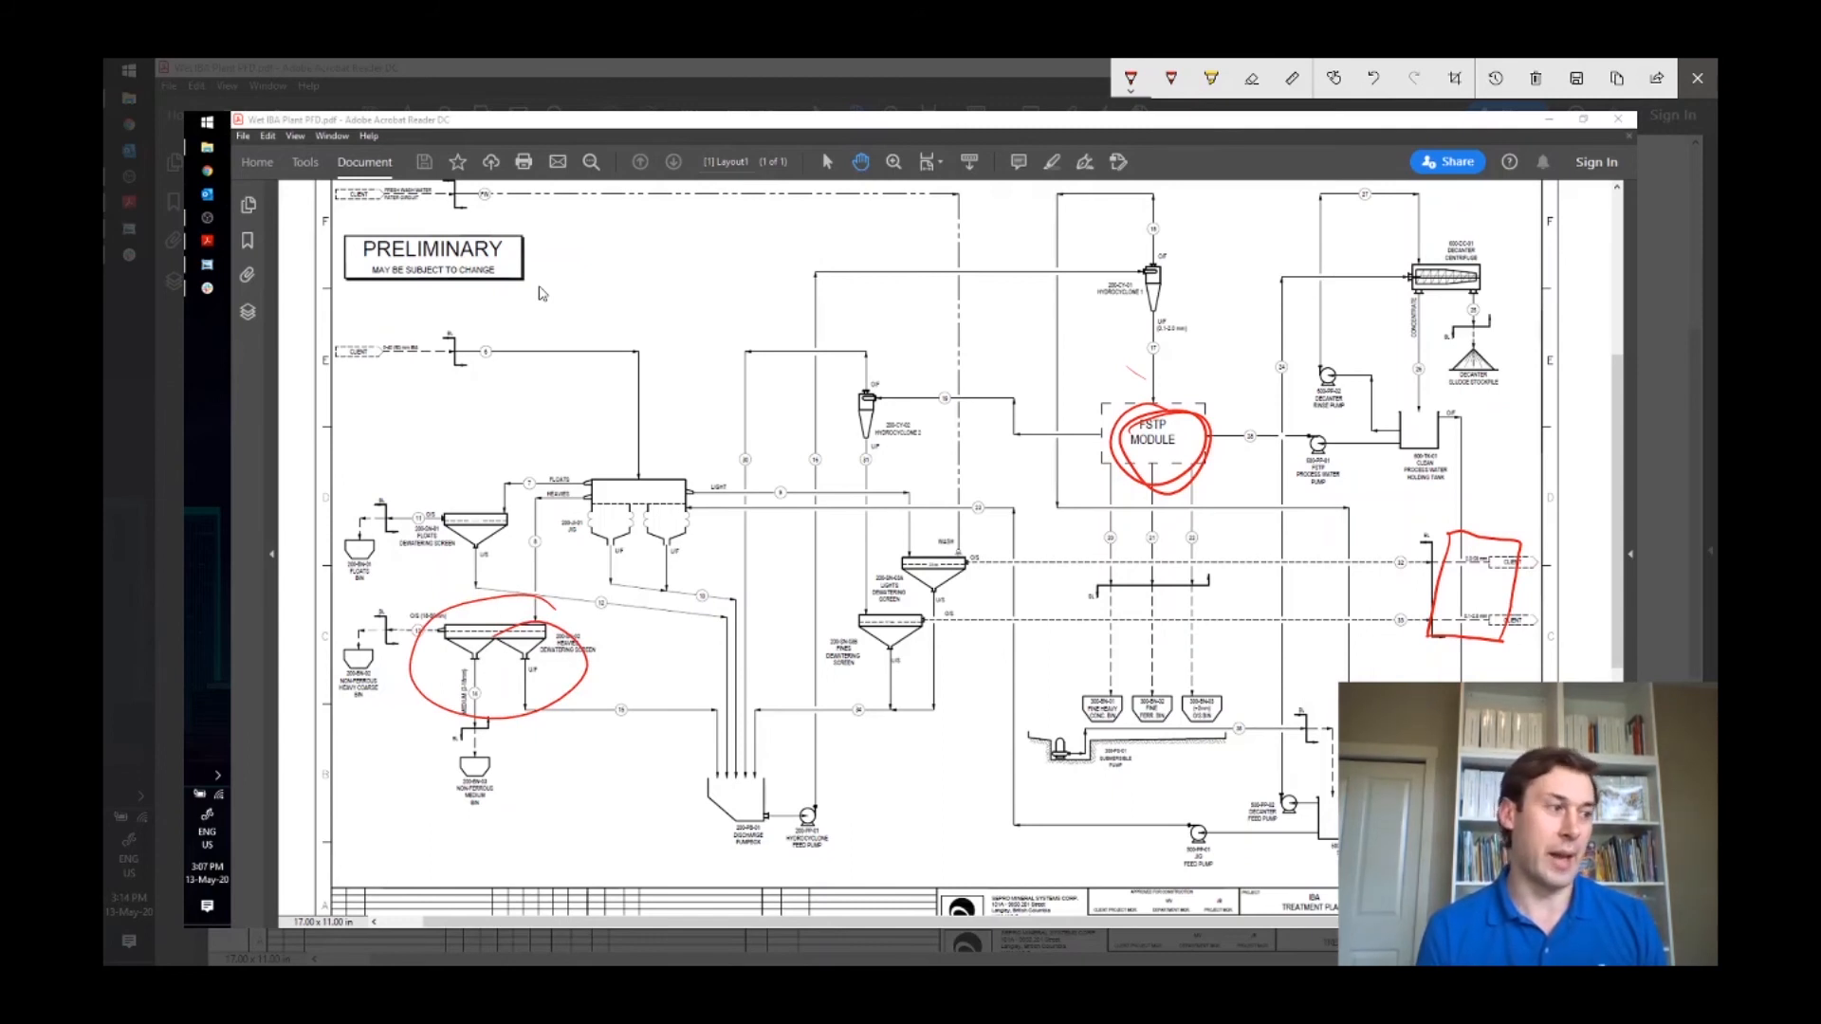
pyautogui.moveTo(540, 462); pyautogui.dragTo(579, 494)
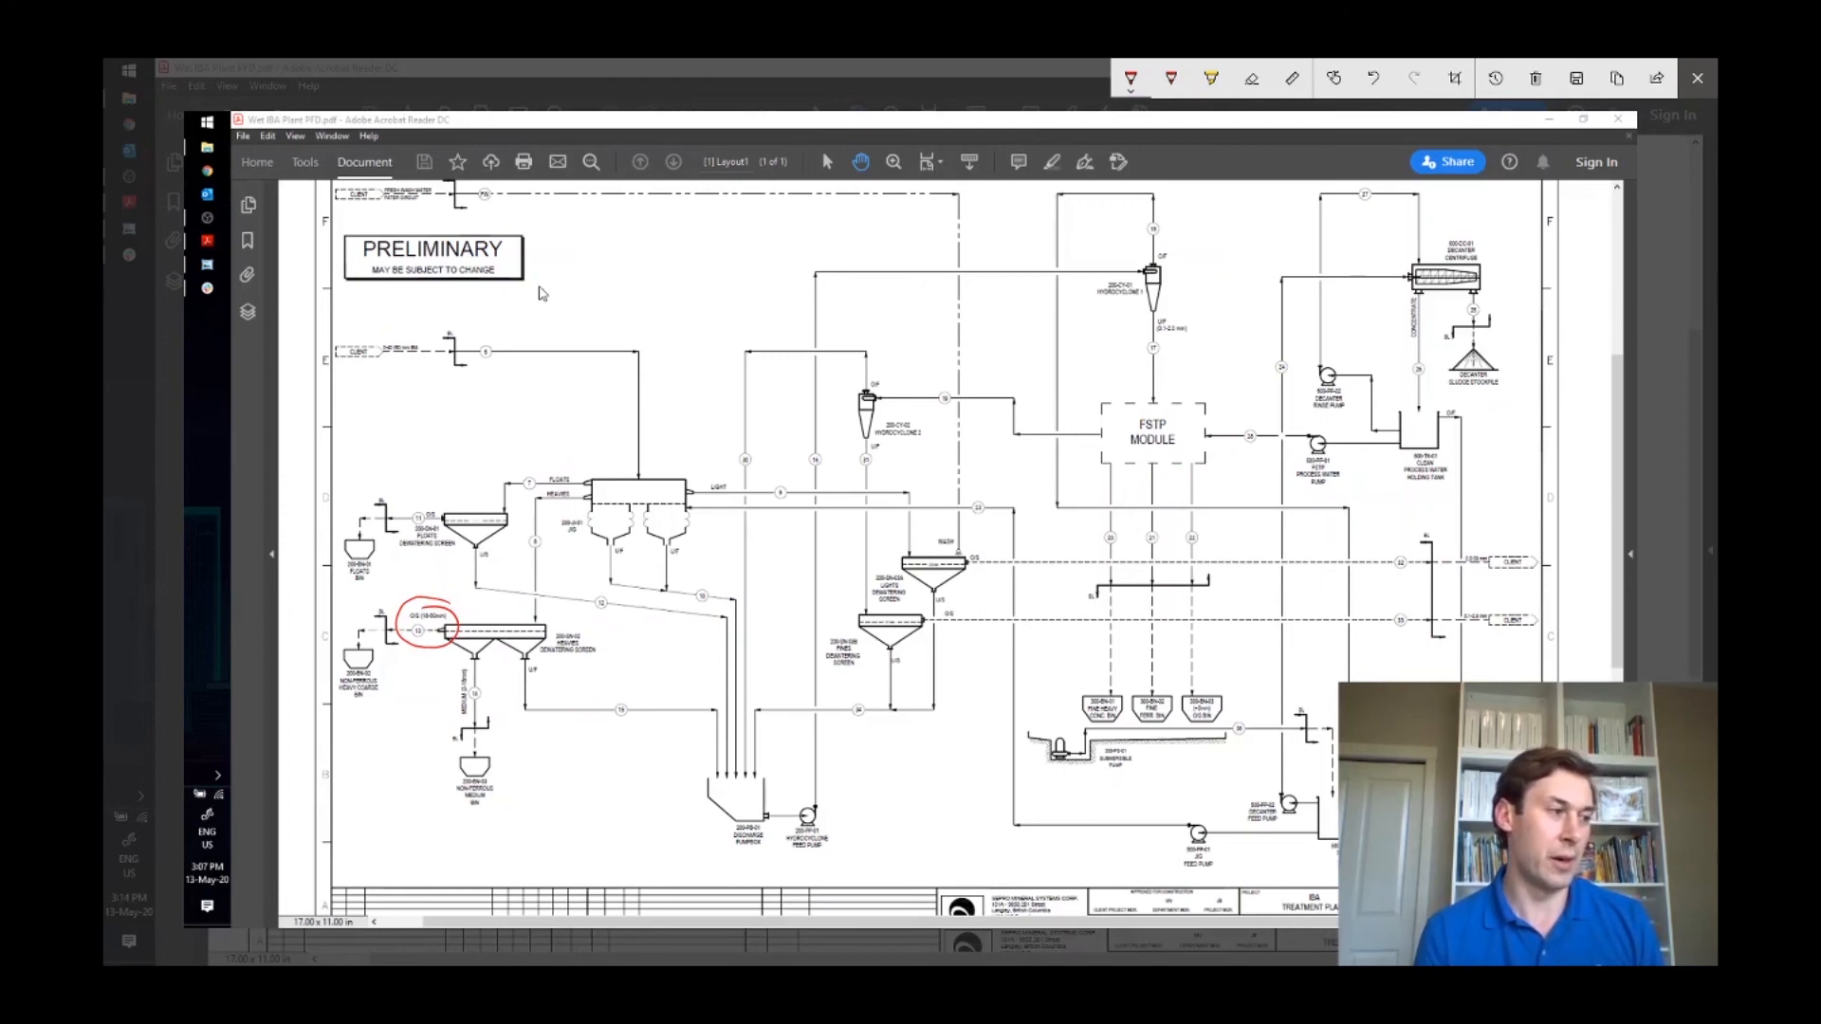
# - Sketch lines under the feed stream, circle equipment, then clear all red markup
pyautogui.moveTo(430, 634); pyautogui.dragTo(423, 690)
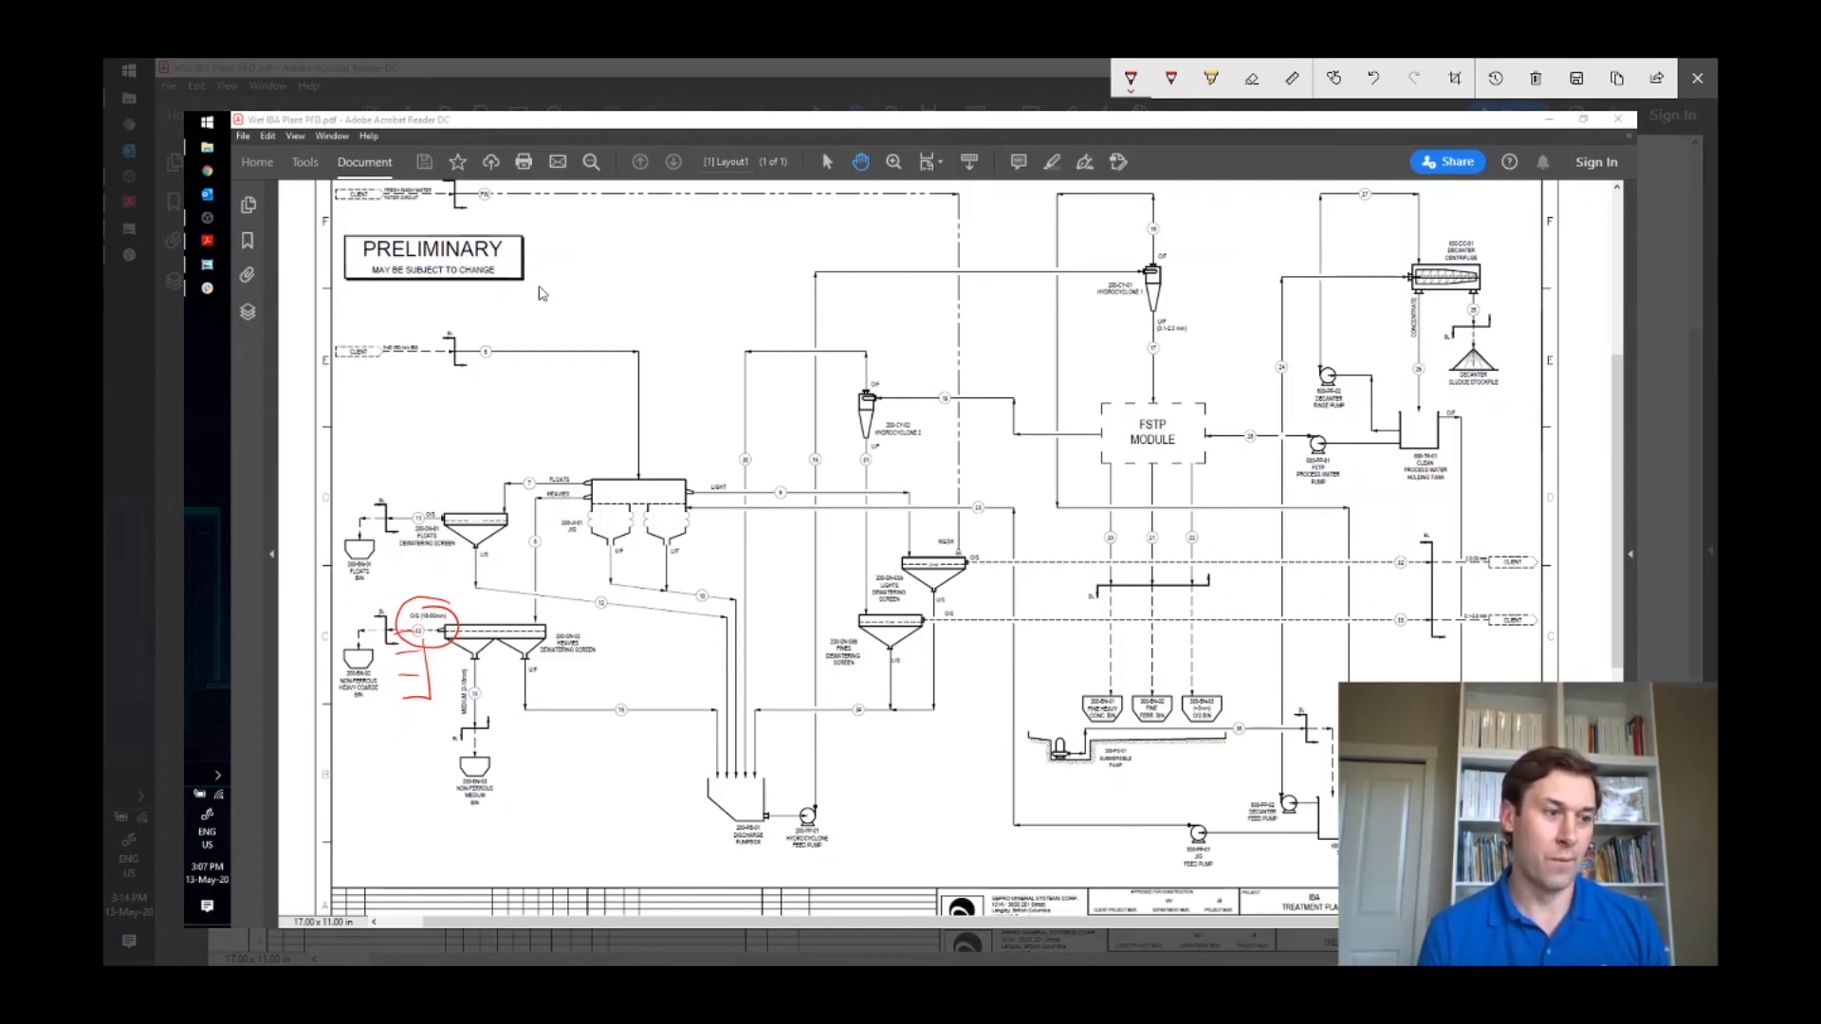
pyautogui.moveTo(1074, 685); pyautogui.dragTo(1138, 721)
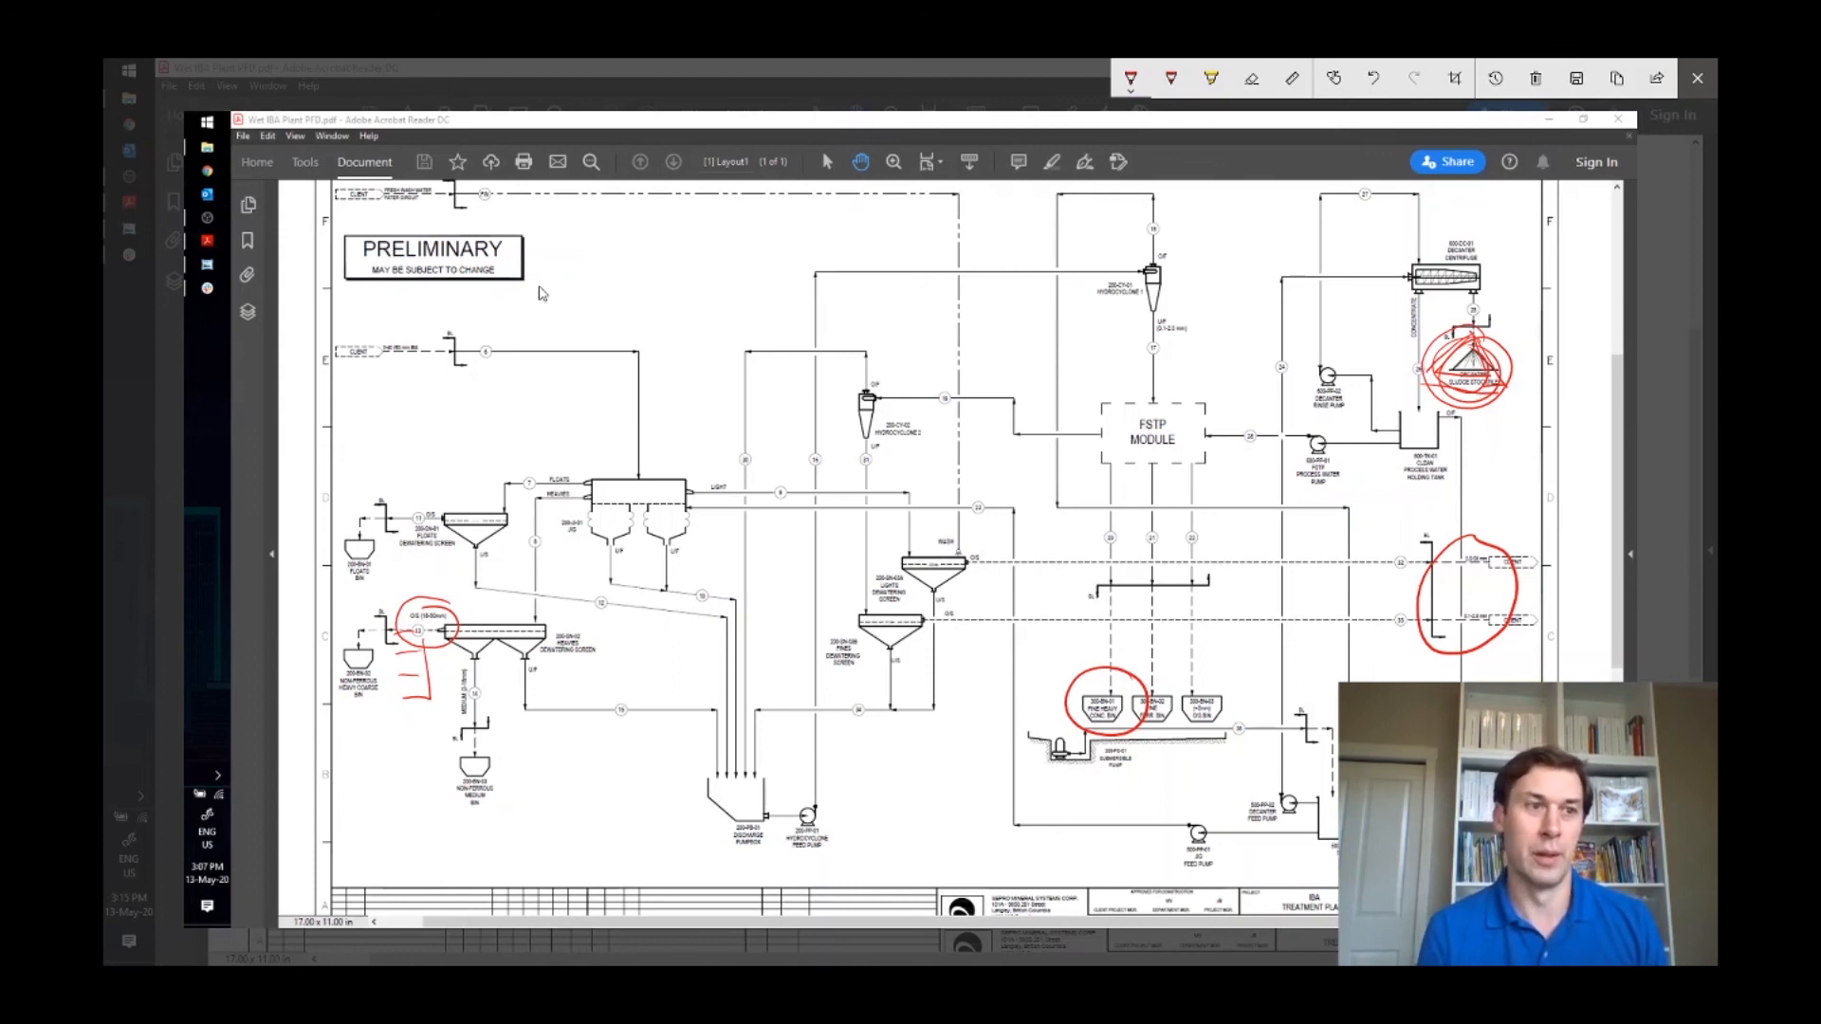
pyautogui.moveTo(1534, 78)
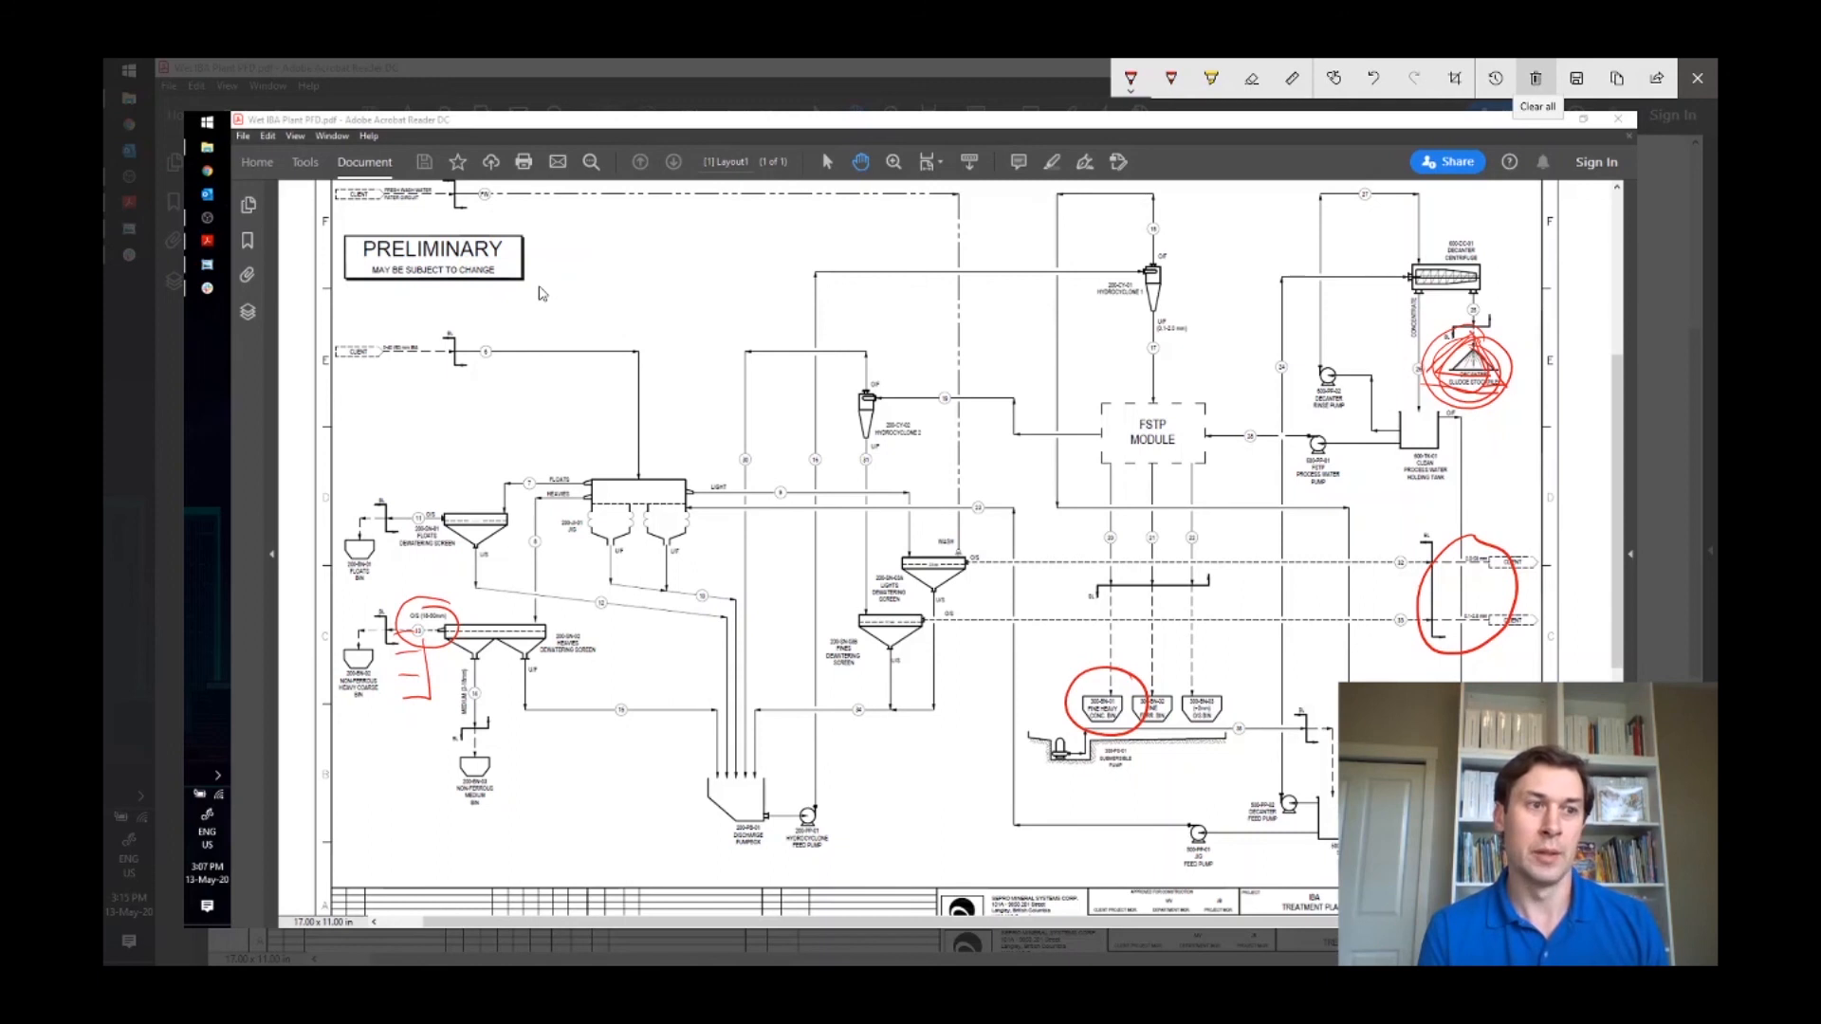
pyautogui.click(1534, 77)
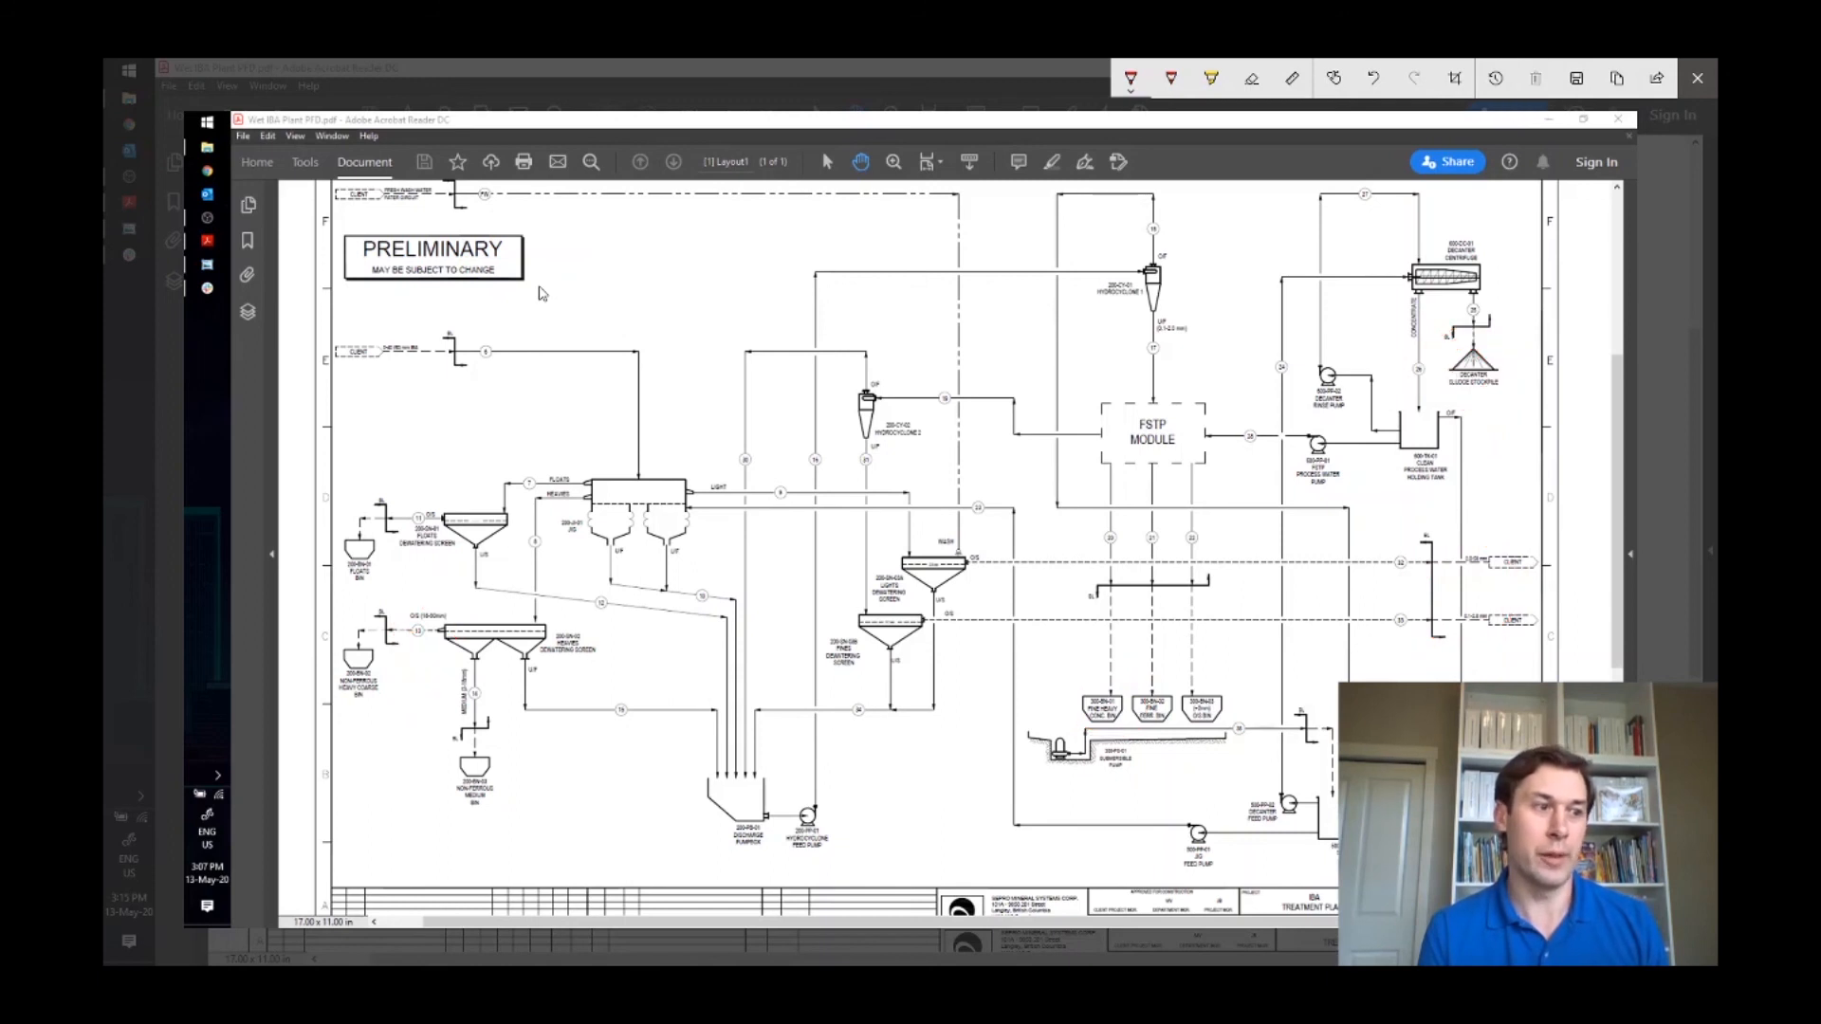